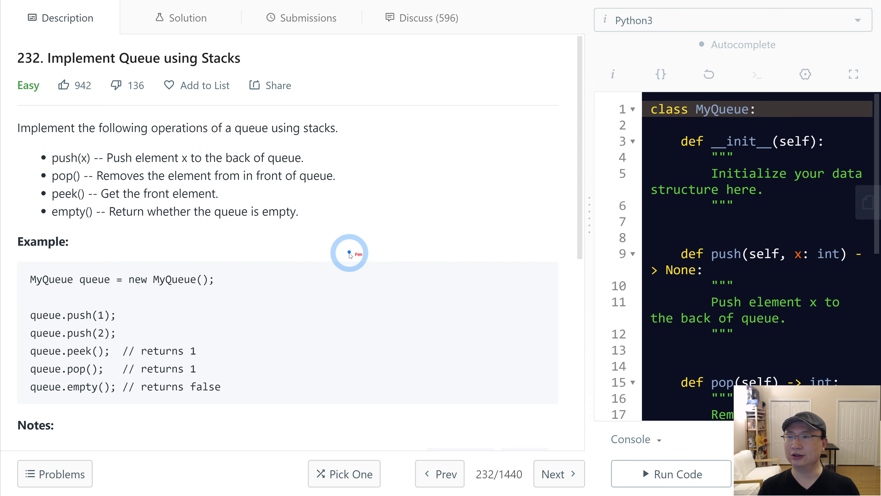
pyautogui.moveTo(412, 255)
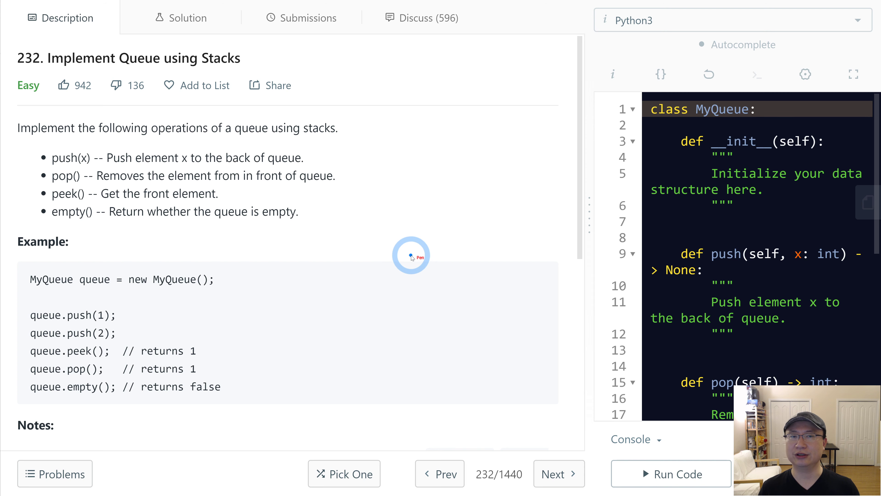
pyautogui.moveTo(418, 233)
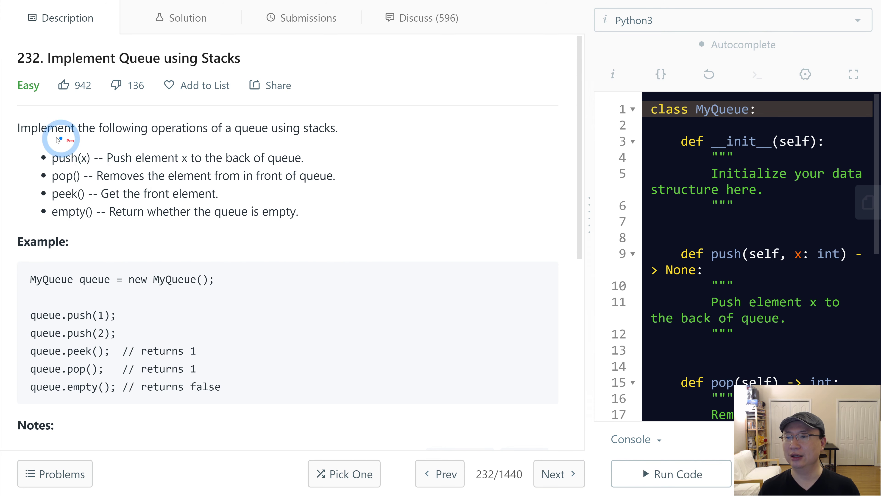
pyautogui.moveTo(196, 140)
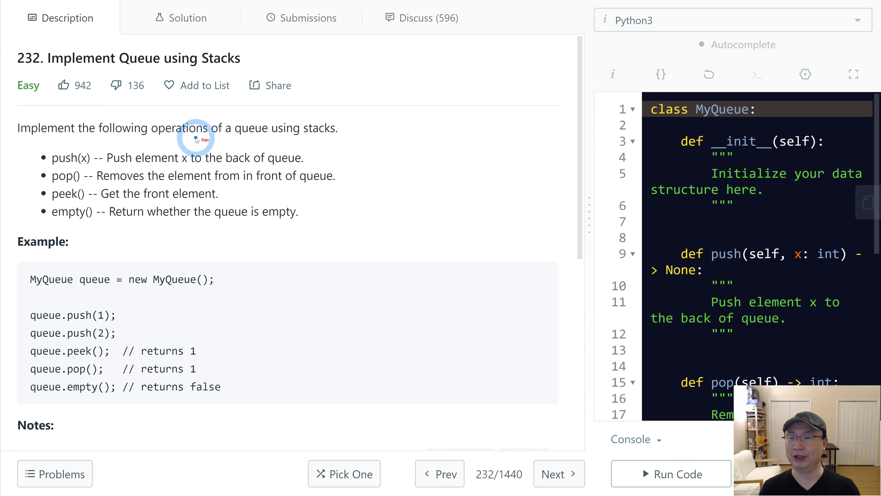
pyautogui.moveTo(434, 162)
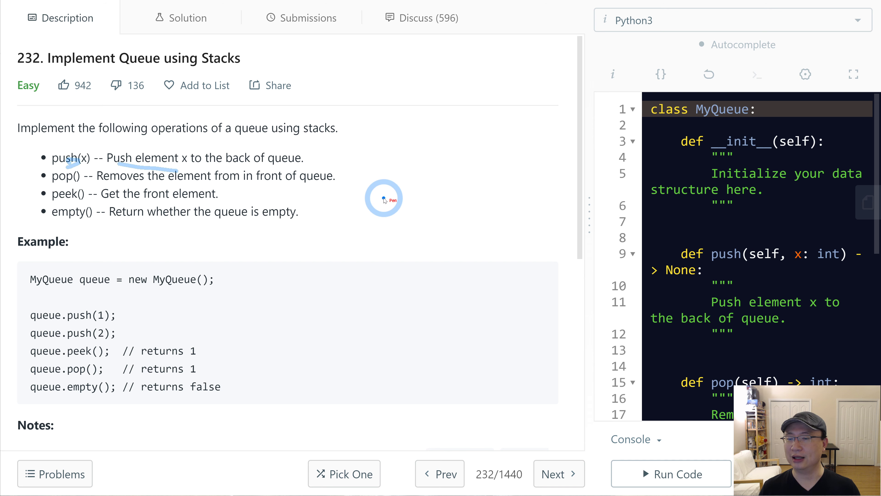
pyautogui.moveTo(117, 215)
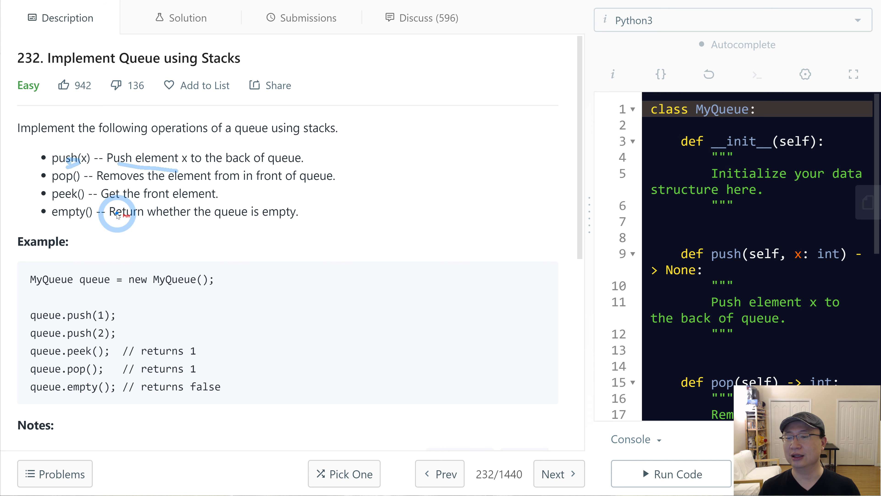
pyautogui.moveTo(283, 223)
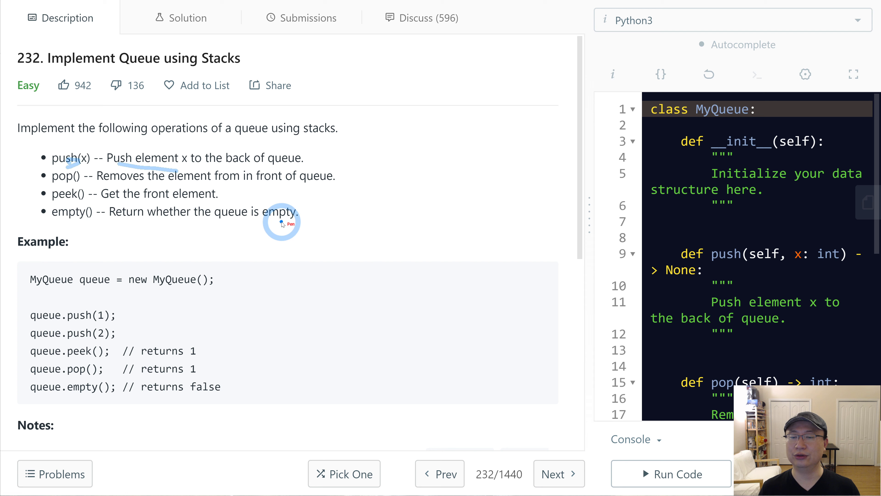
pyautogui.moveTo(390, 236)
pyautogui.write("'''")
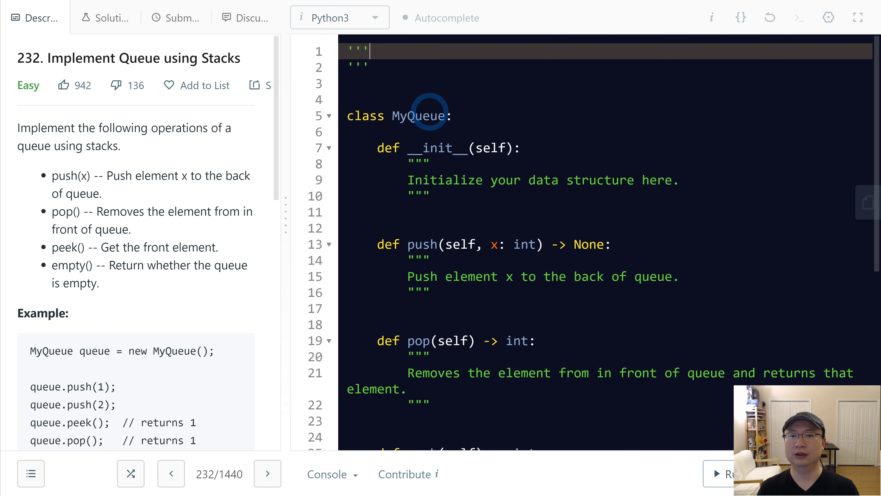
# - Write a top comment noting 'Queue - FIFO' and 'Stack - FILO'
pyautogui.write('Q')
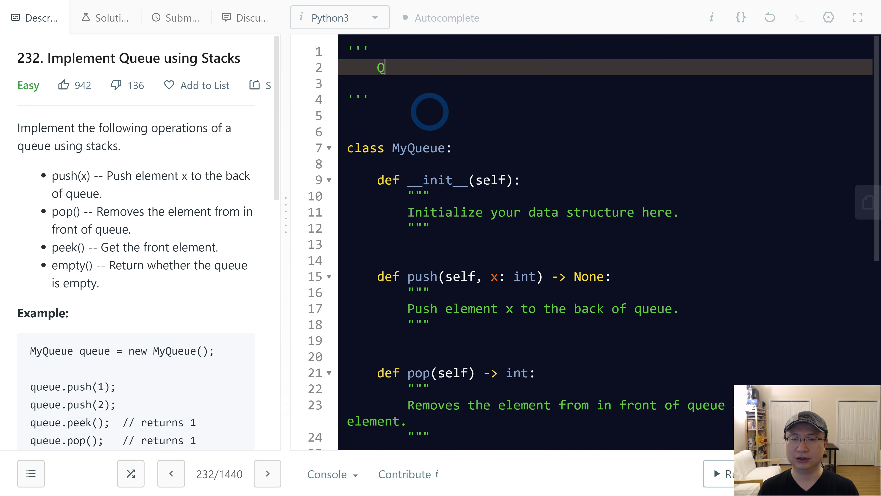
pyautogui.write('ueue')
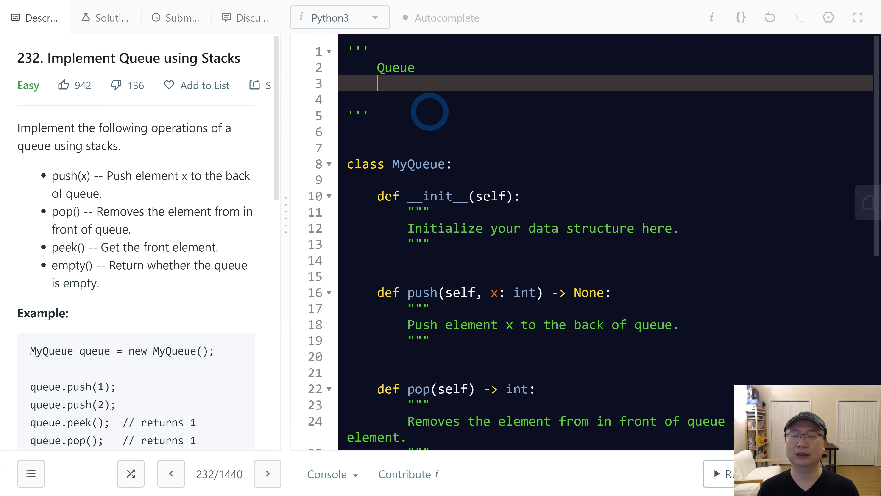
pyautogui.write('Stack')
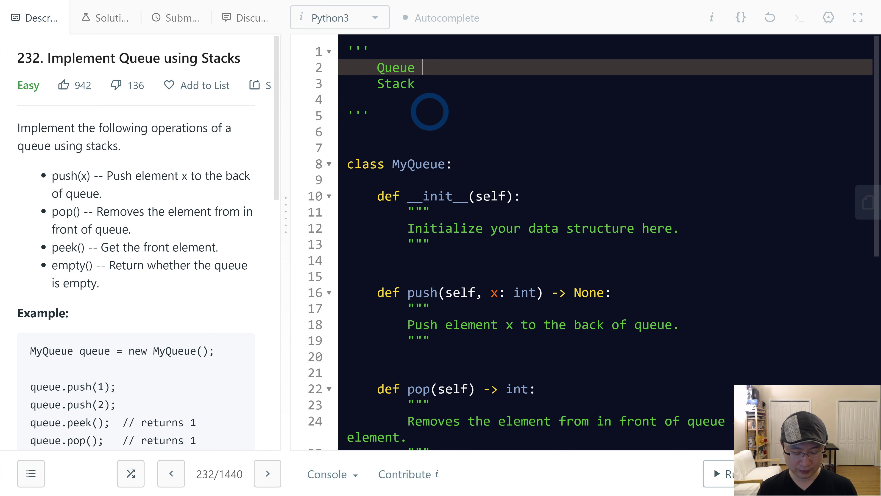
pyautogui.write('- FIFO')
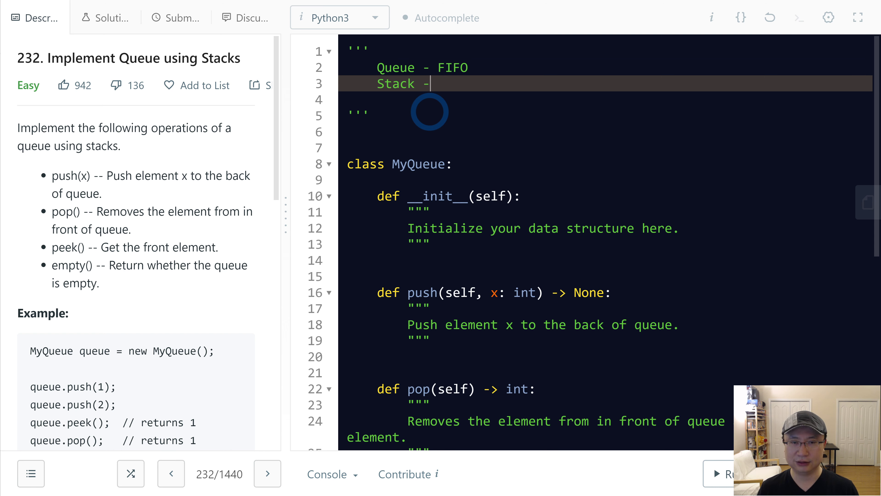
pyautogui.write('FIL')
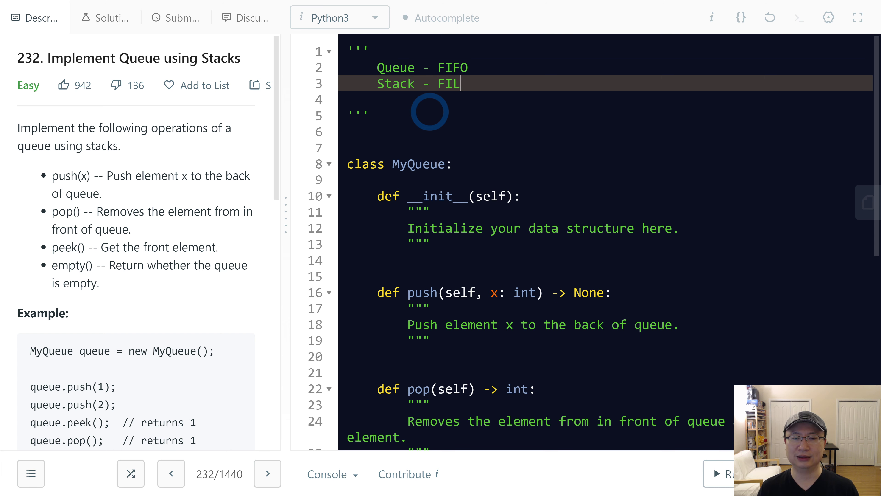
pyautogui.write('O')
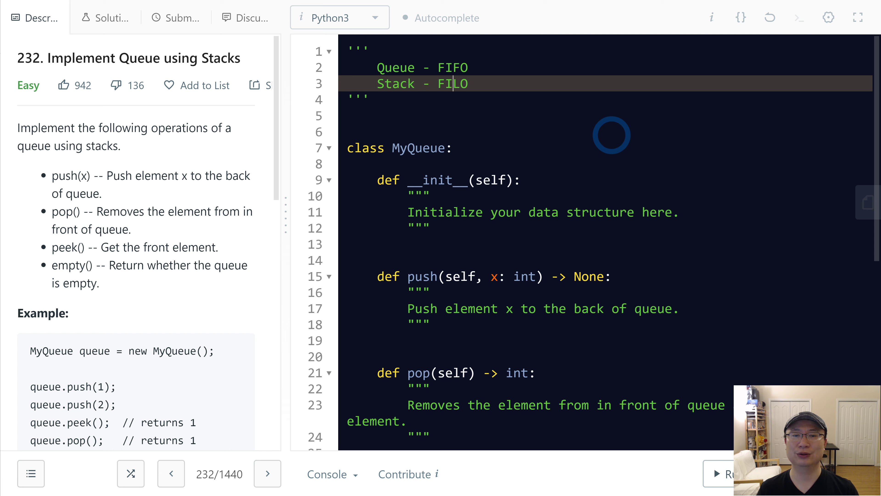
# - Name the two stacks 'One, Two' in the comment and move into the __init__ body
pyautogui.write('O')
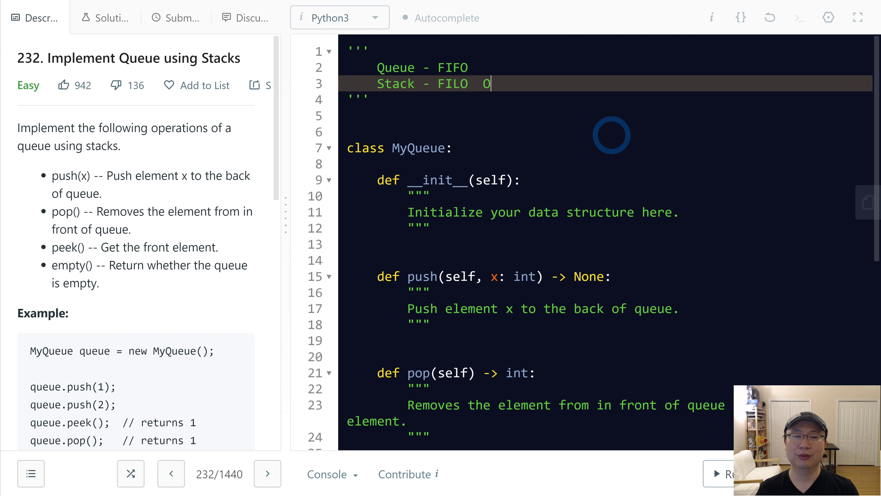
pyautogui.write('ne, Two')
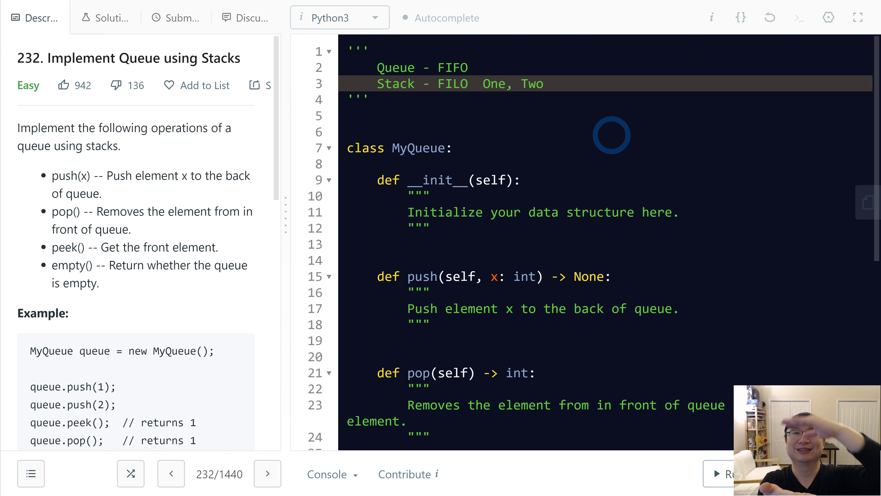
pyautogui.click(544, 83)
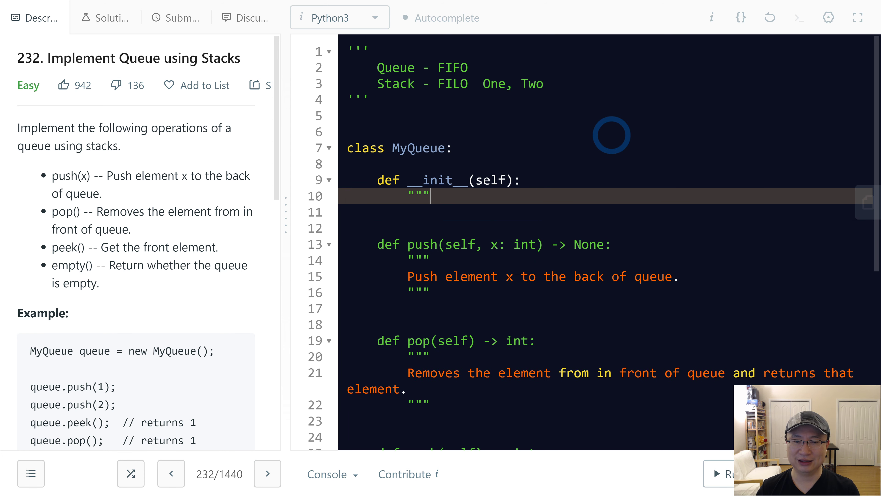
# - Make __init__ create empty stacks self.one = [] and self.two = []
pyautogui.write('self.one =')
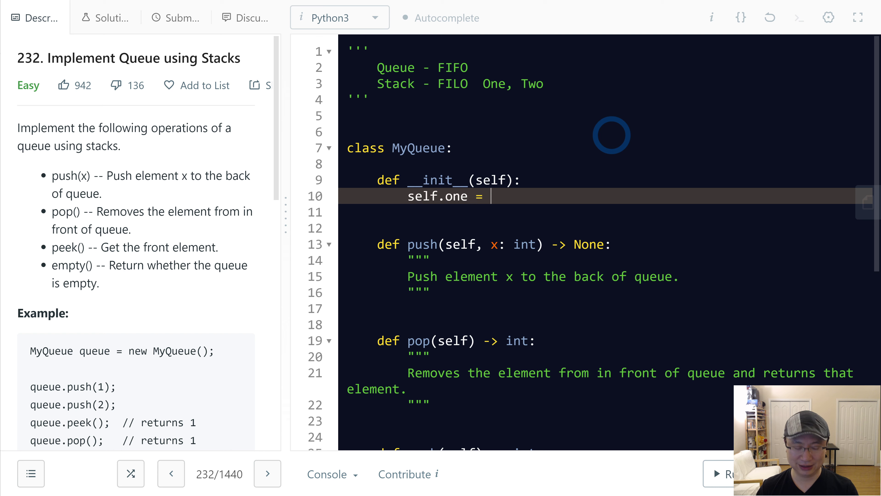
pyautogui.write('[]')
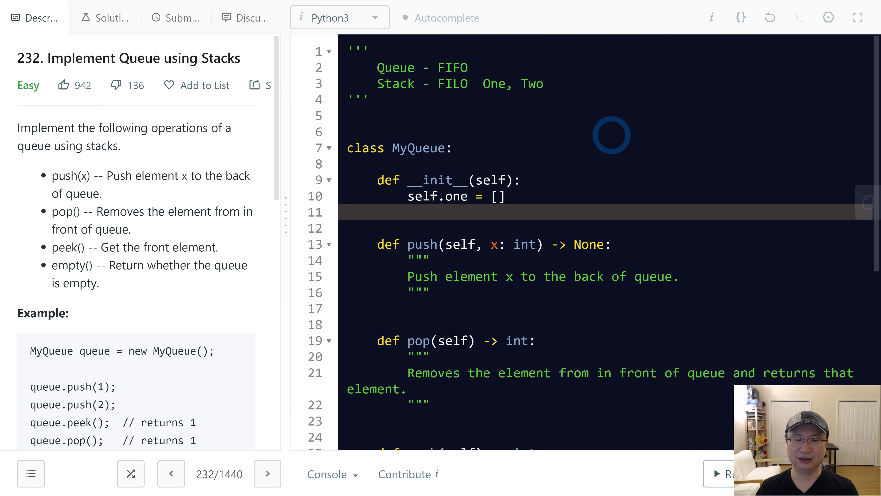
pyautogui.write('stlf.')
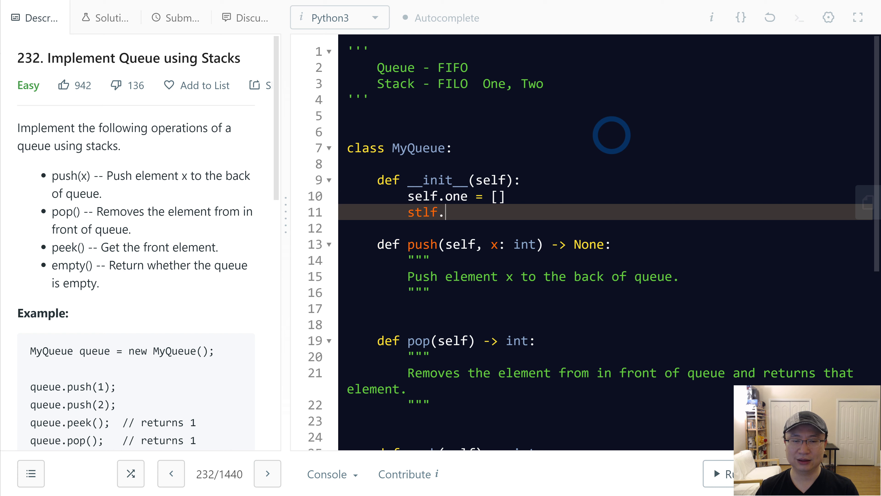
pyautogui.press('Backspace')
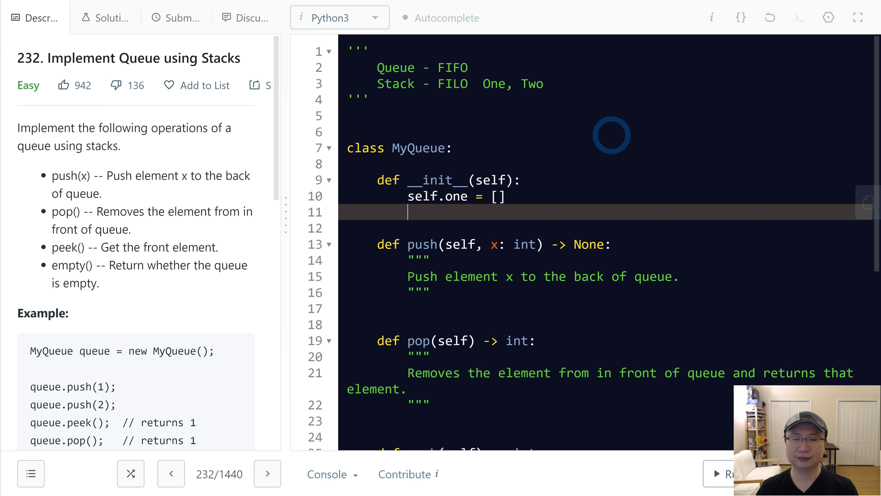
pyautogui.write('self.two')
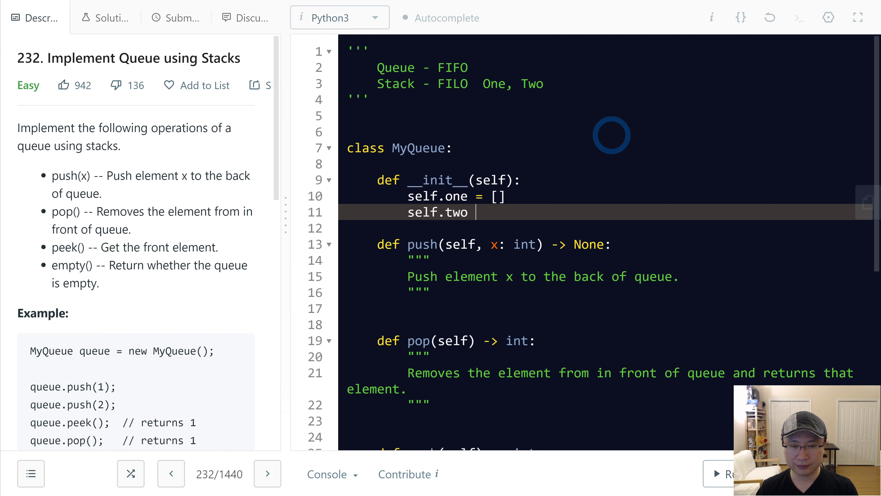
pyautogui.write('= []')
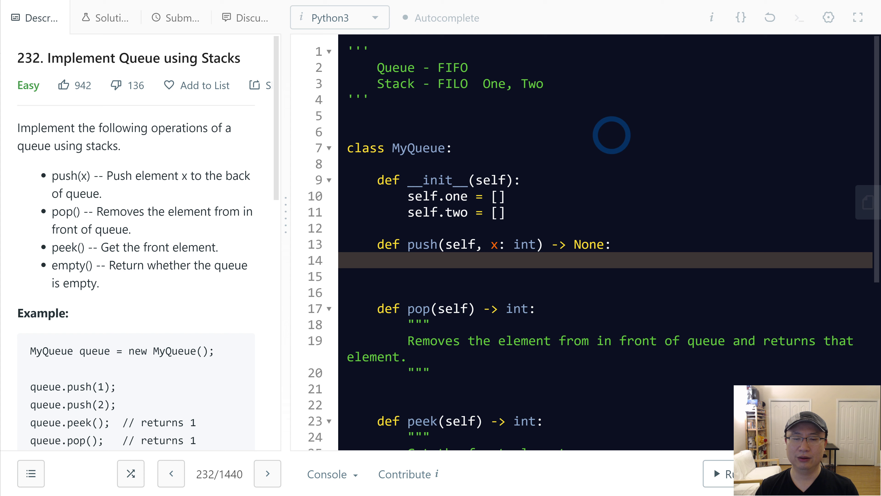
# - Make push alias one = self.one and call one.append(x)
pyautogui.write('one = sel')
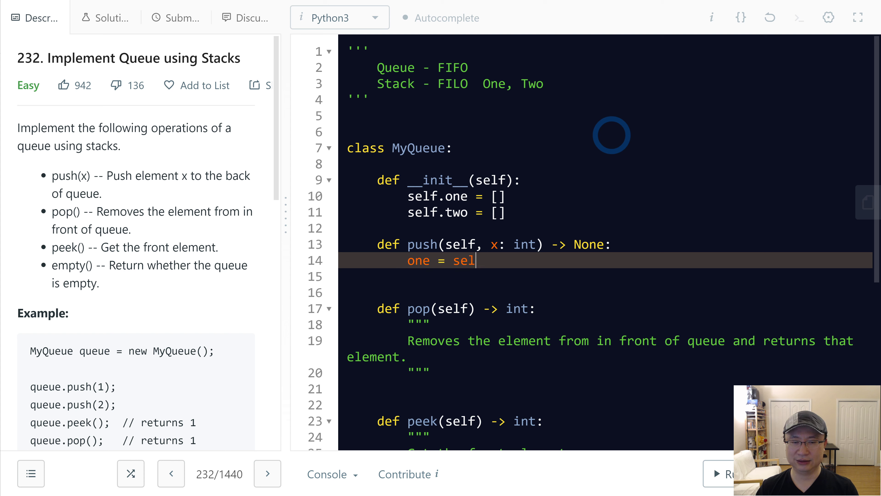
pyautogui.write('f.one')
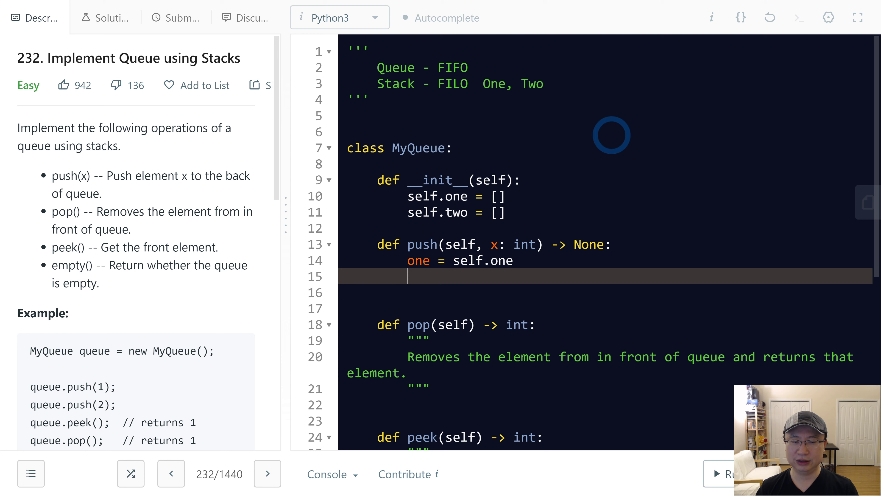
pyautogui.write('one.')
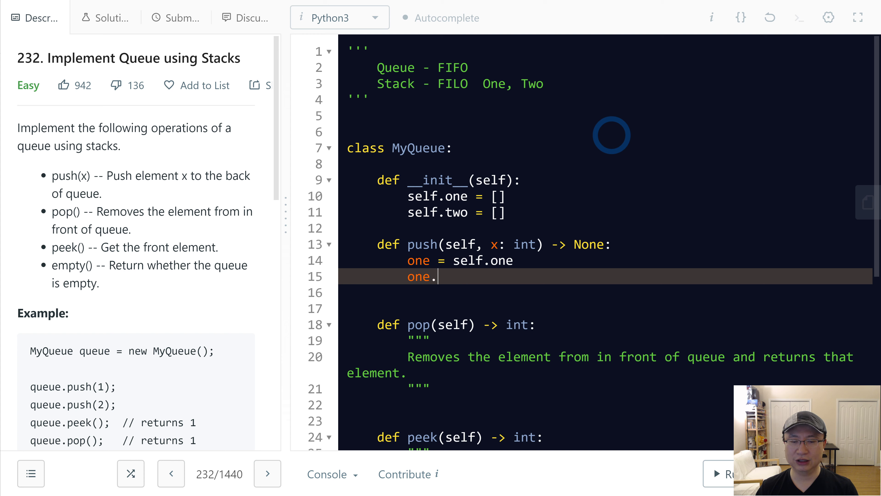
pyautogui.write('append(x)')
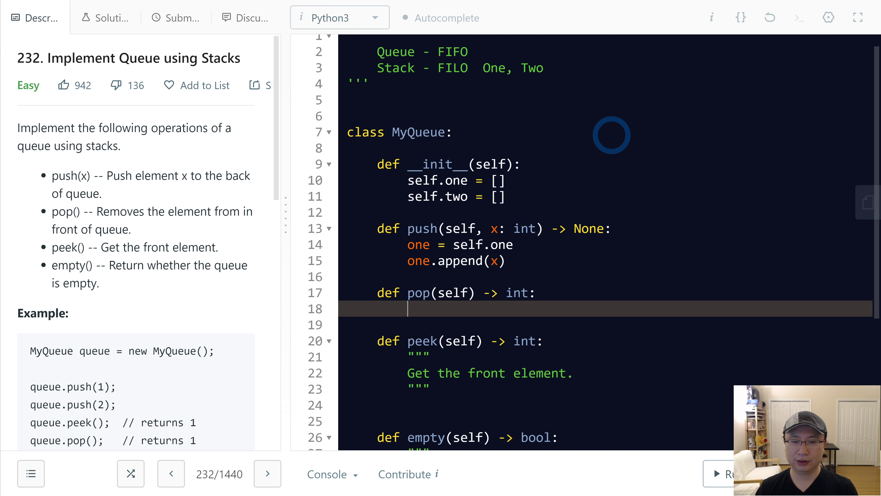
# - In pop, alias one and two and loop 'while one: two.append(one.pop())'
pyautogui.write('one =')
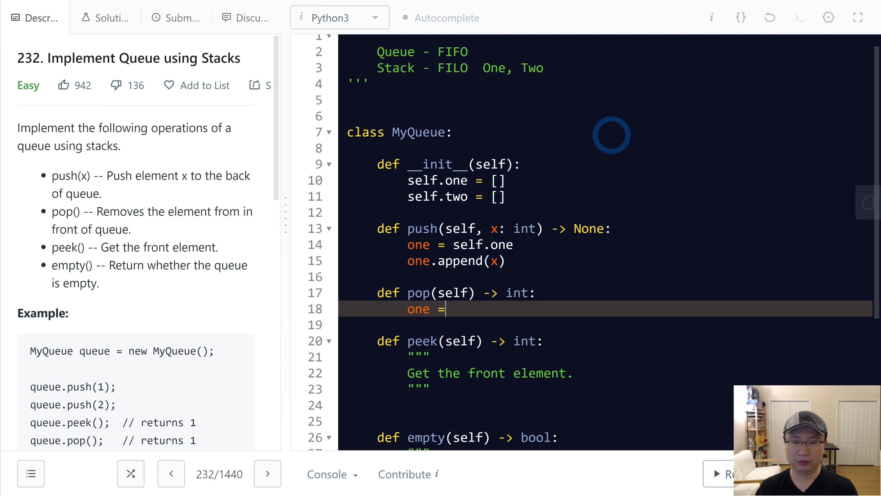
pyautogui.write('self.one')
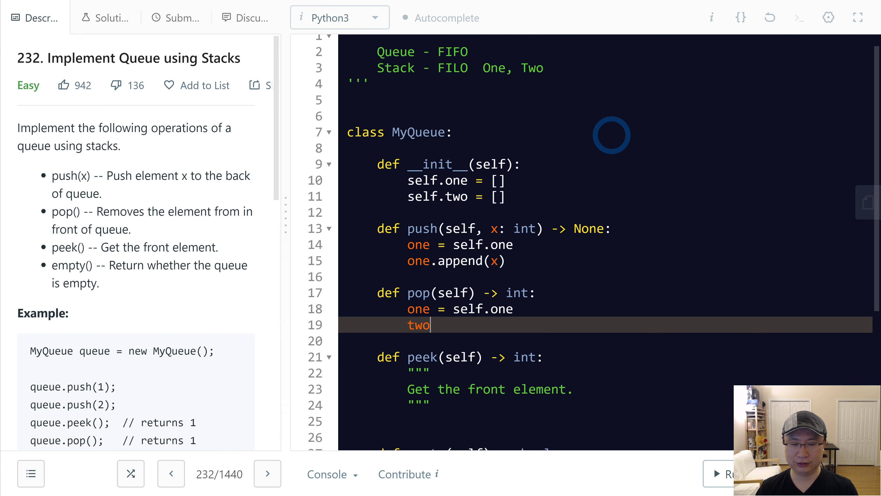
pyautogui.write('= self.two')
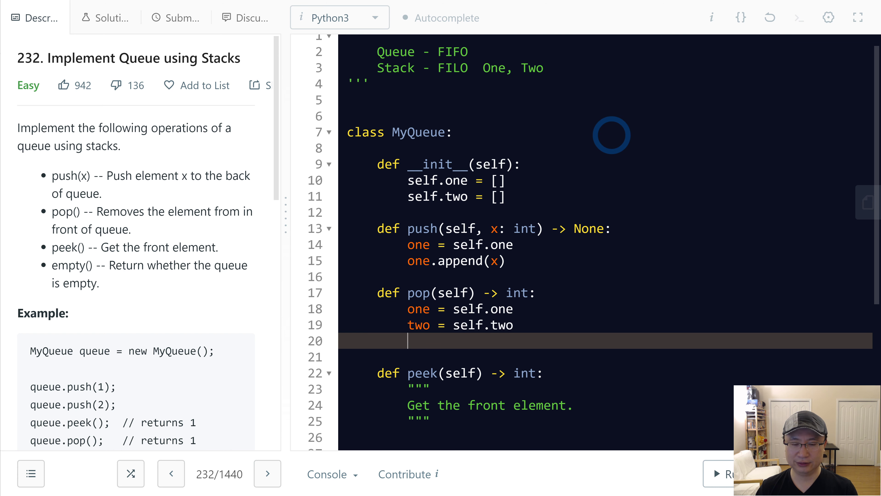
pyautogui.write('if')
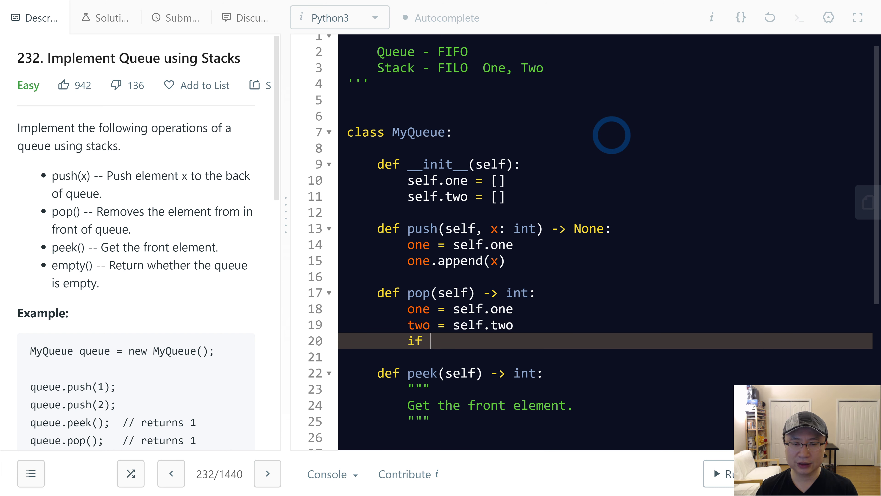
pyautogui.write('while')
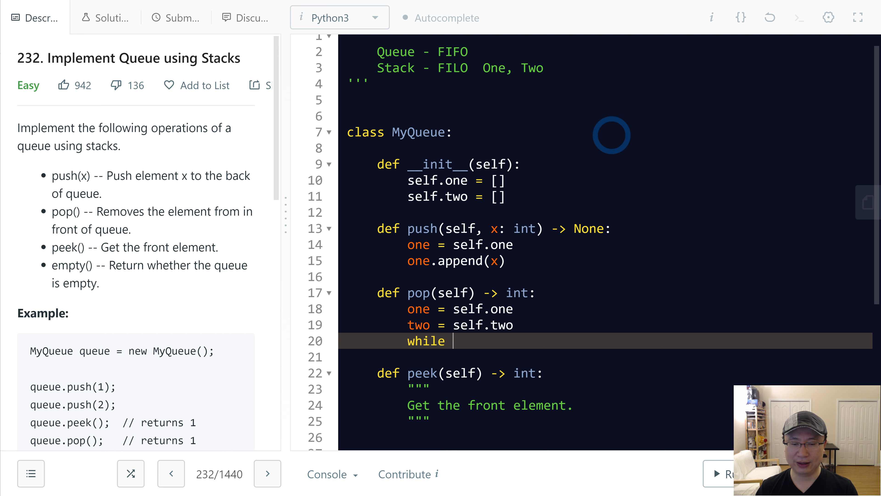
pyautogui.write('one:')
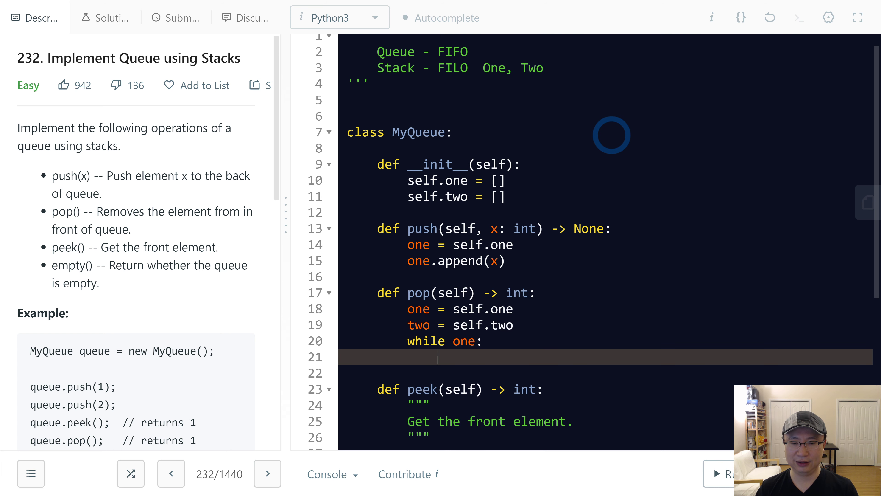
pyautogui.write('two.a')
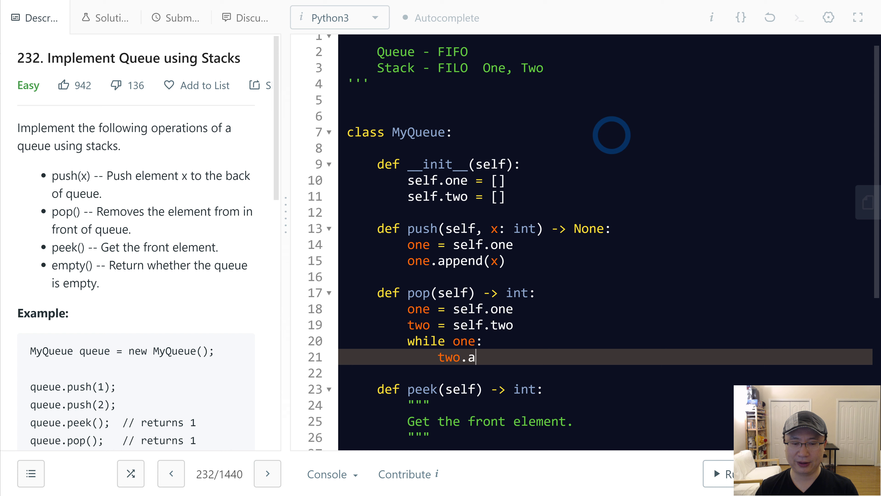
pyautogui.write('ppend()')
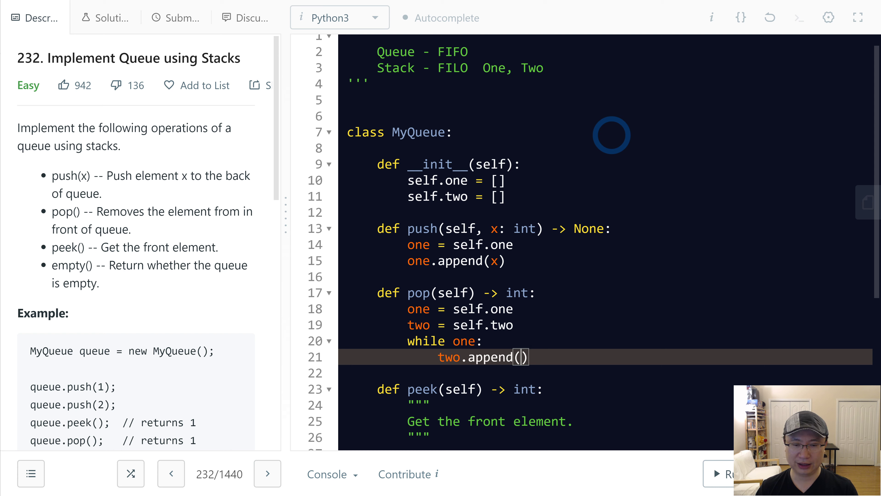
pyautogui.write('one.po')
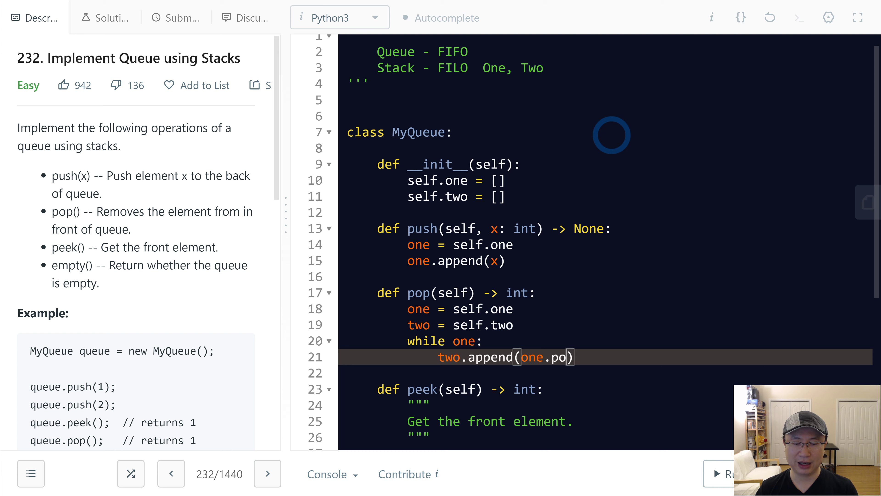
pyautogui.write('()')
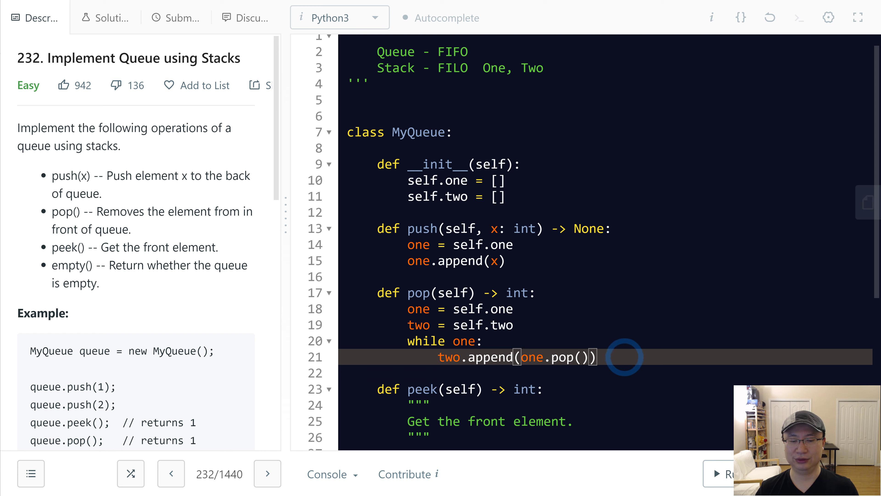
# - Take value = two.pop(), then loop 'while two: one.append(two.pop())'
pyautogui.press('enter')
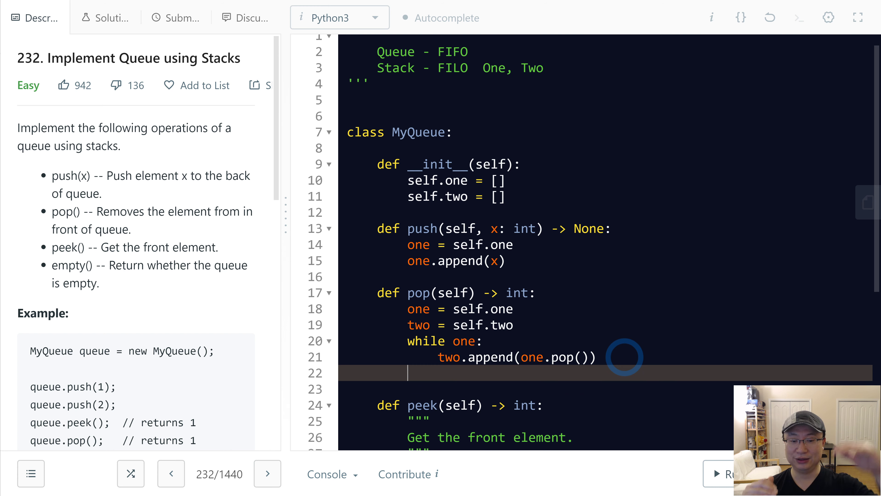
pyautogui.write('value = two.')
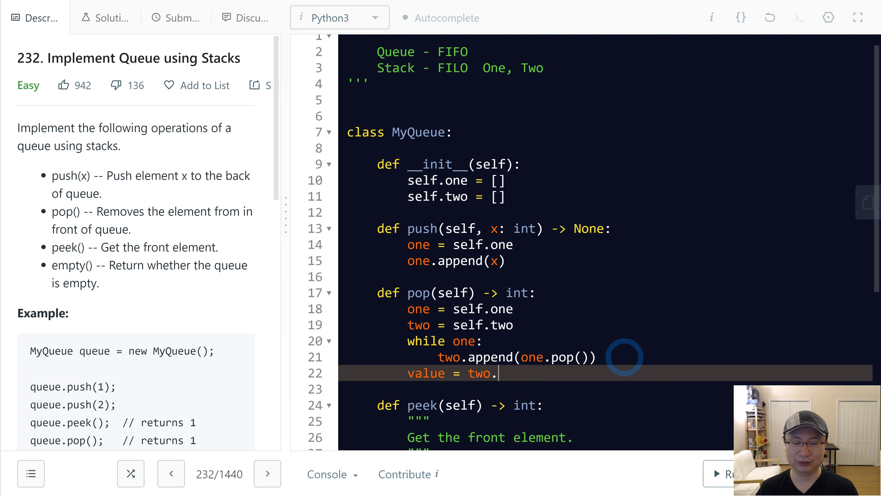
pyautogui.write('pop()')
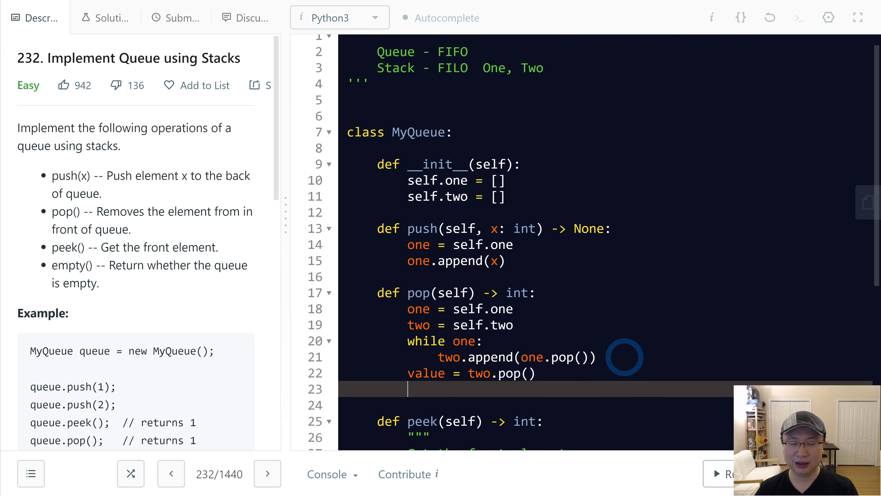
pyautogui.write('while')
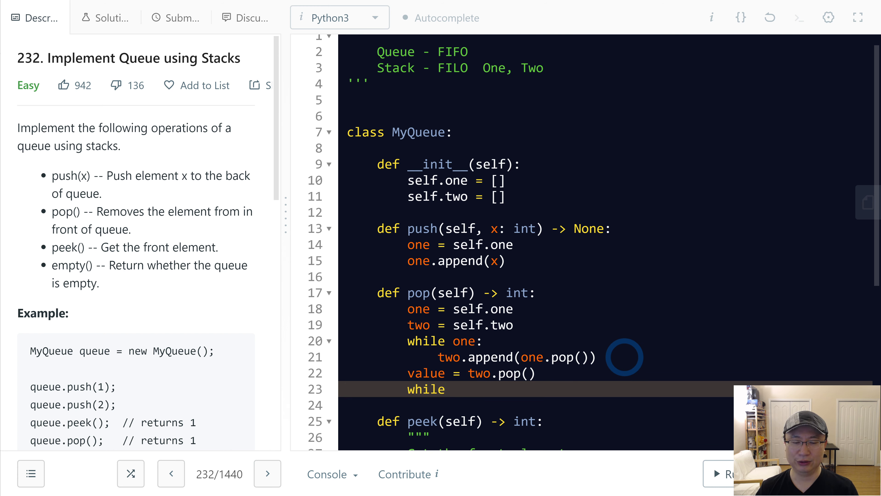
pyautogui.write('two:')
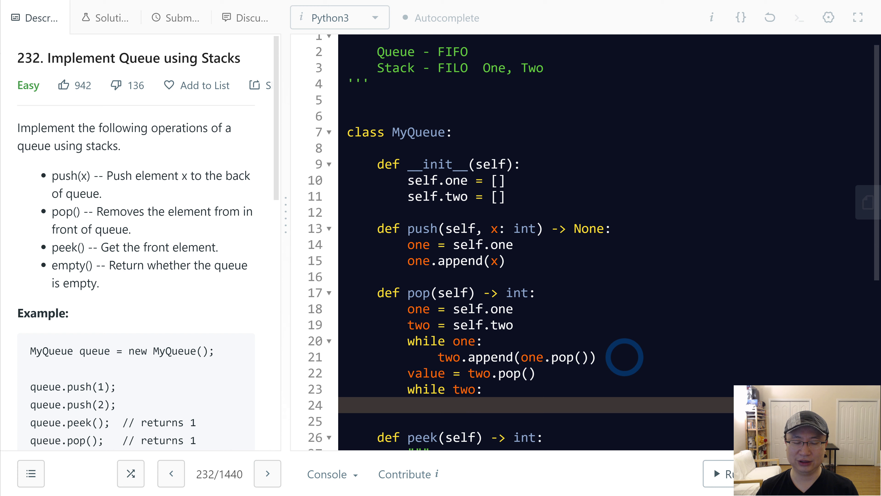
pyautogui.write('one.append(')
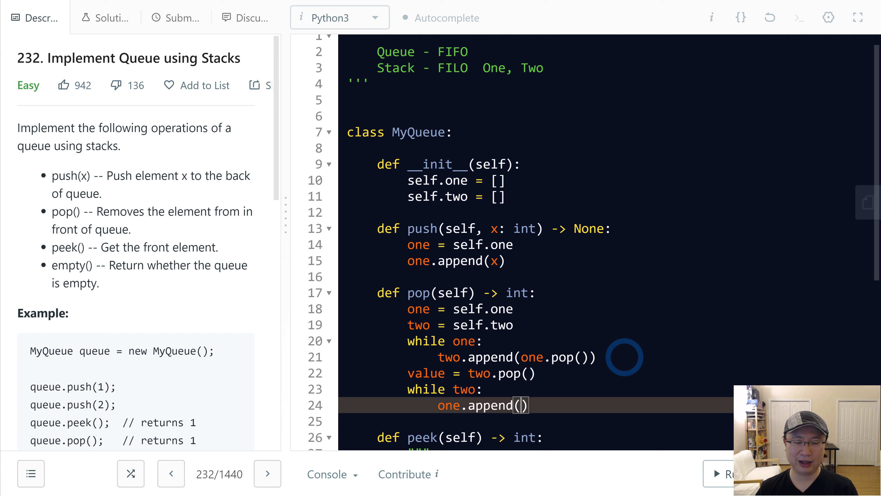
pyautogui.write('two.pop()')
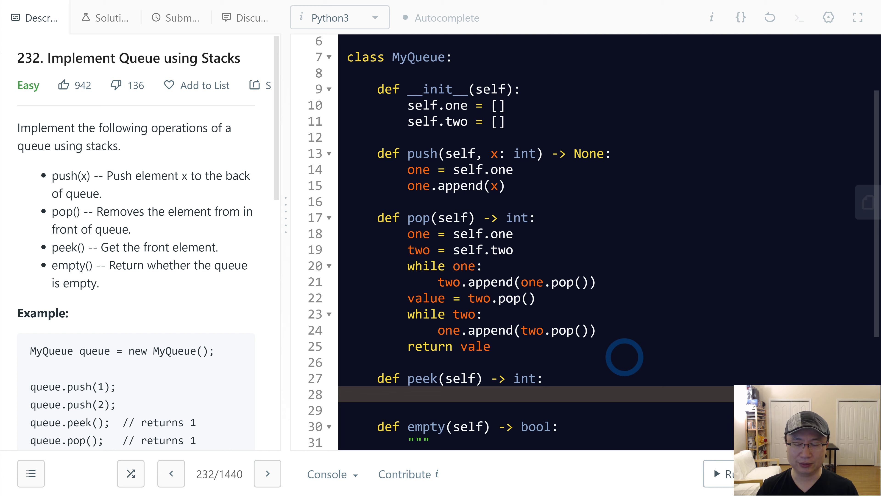
# - Make peek alias one = self.one and return the first element of one
pyautogui.write('return')
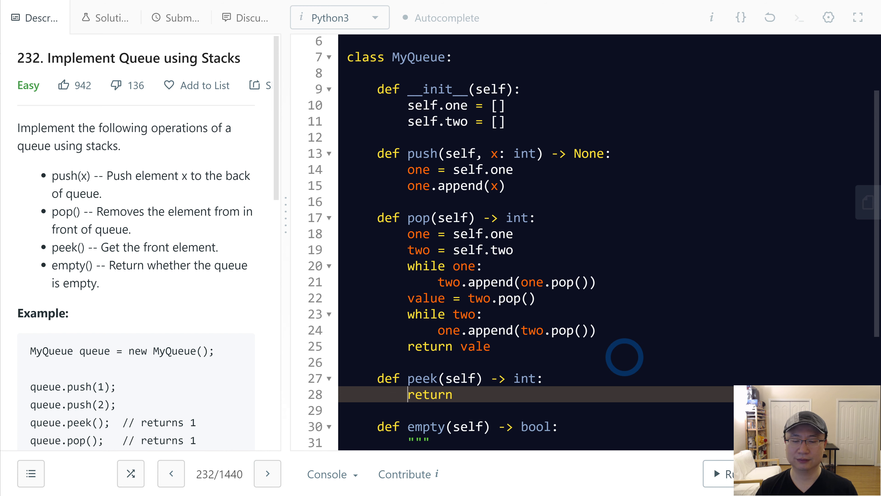
pyautogui.write('one = self')
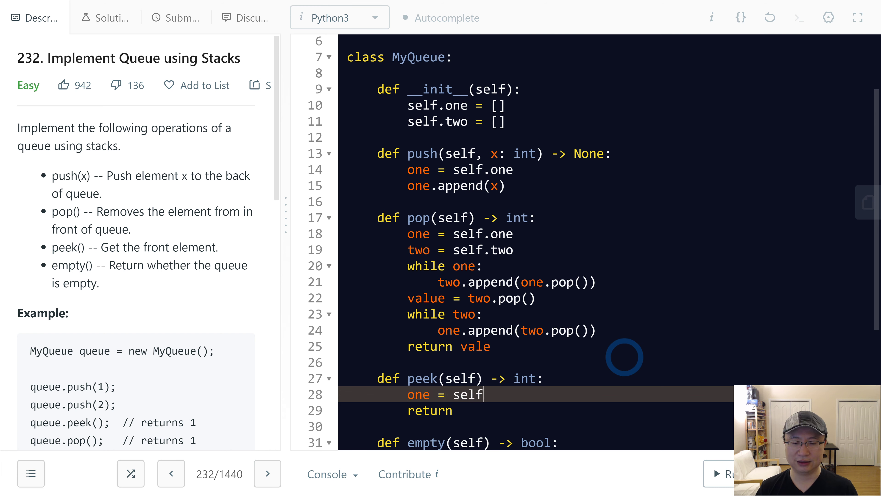
pyautogui.write('.one')
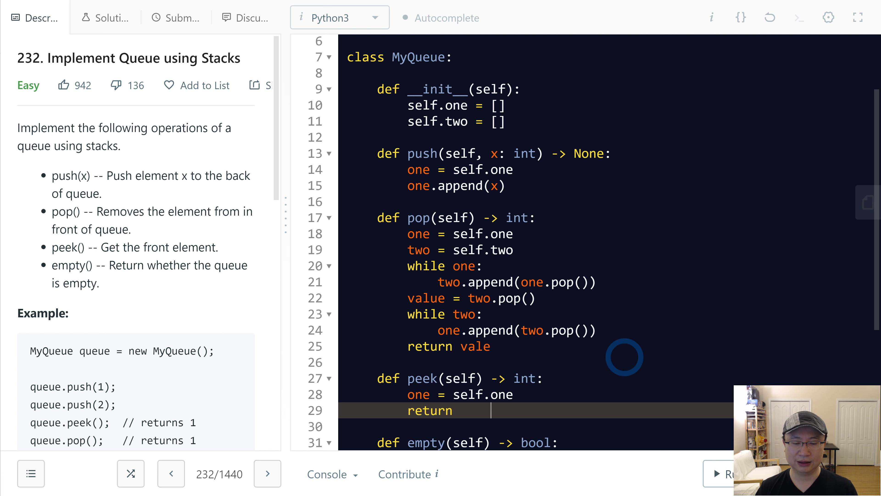
pyautogui.write('o')
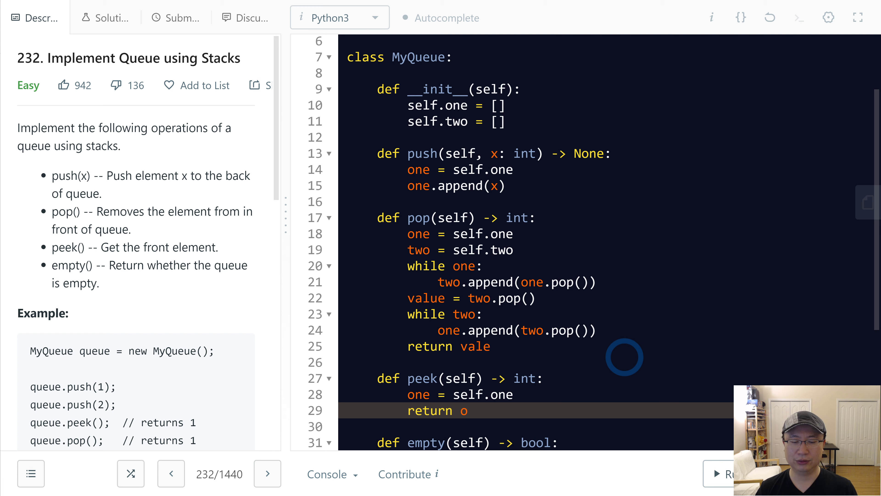
pyautogui.write('ne')
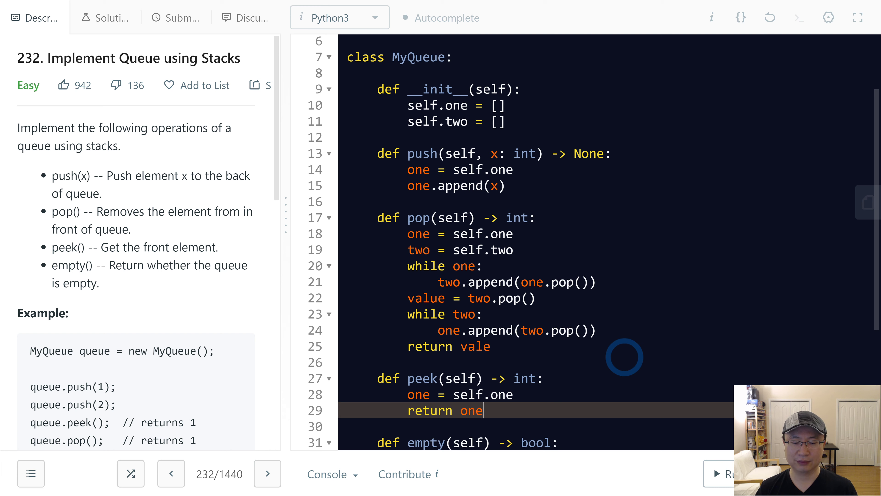
pyautogui.write('[1]')
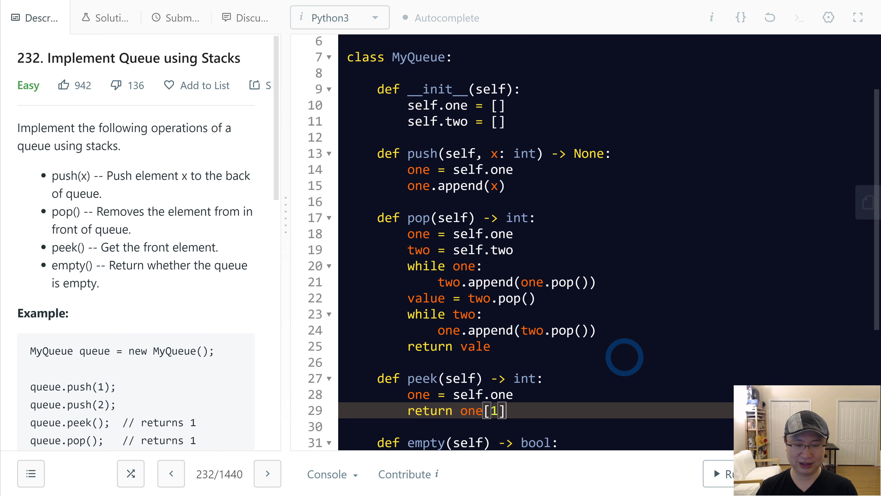
# - Make empty return len(one) == 0
pyautogui.press('Backspace')
pyautogui.write('0')
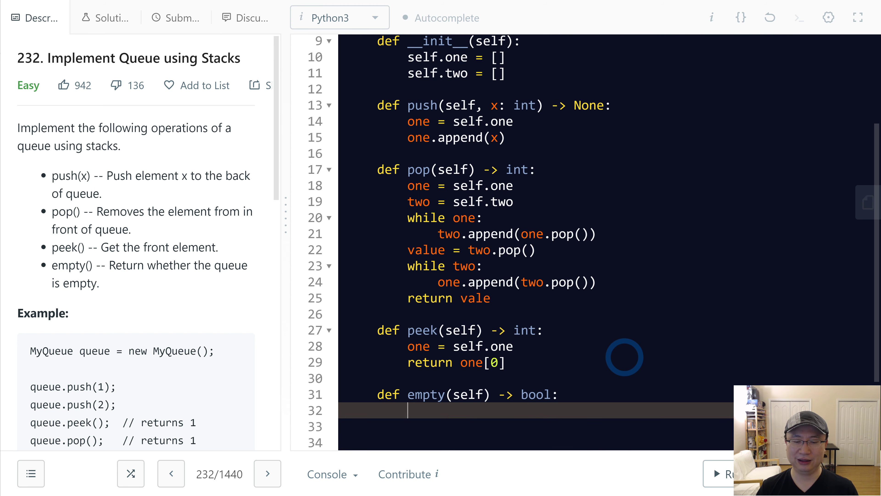
pyautogui.write('return len(one) ==')
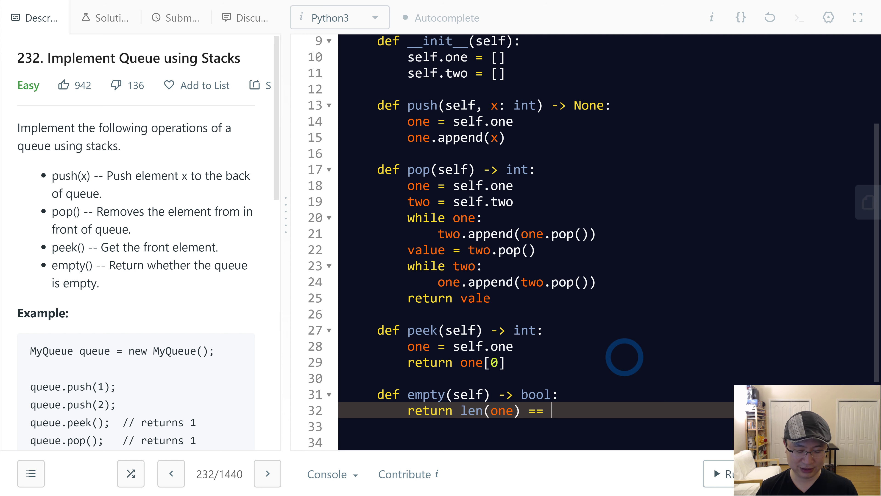
pyautogui.write('0')
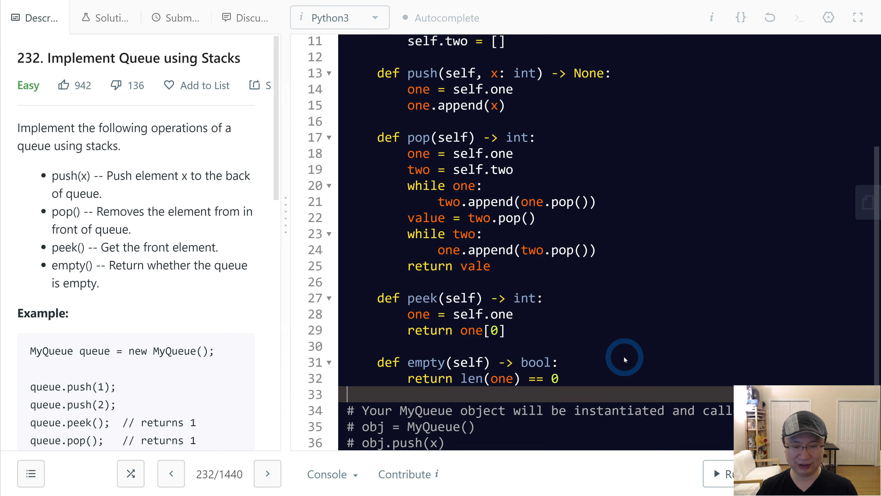
# - Run the code, fix 'vale' and the undefined 'one' in empty, then submit and get Accepted
pyautogui.click(725, 473)
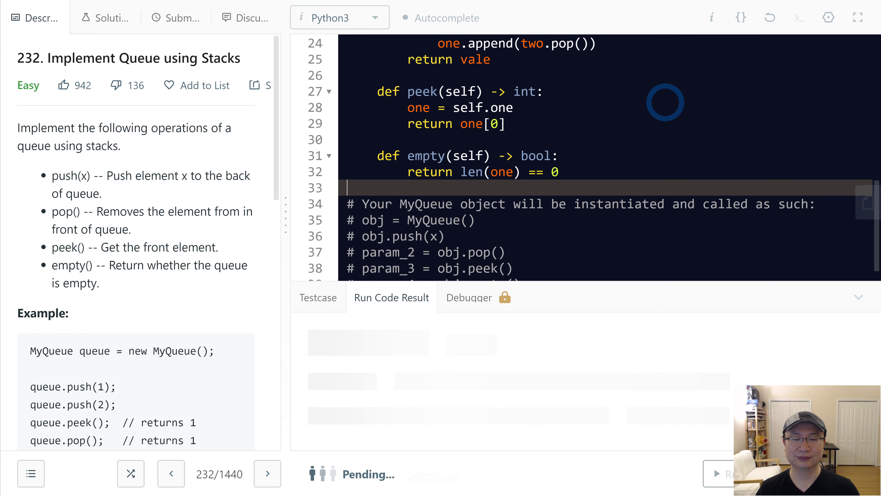
pyautogui.click(725, 474)
pyautogui.write('u')
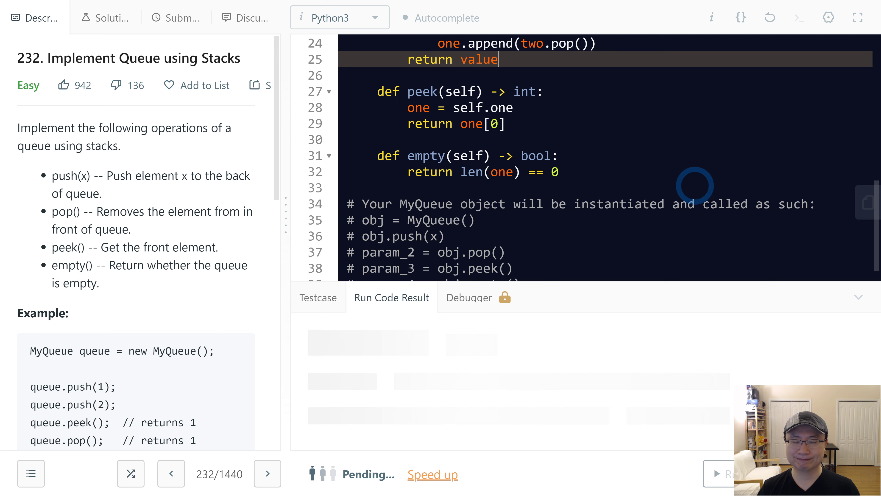
pyautogui.click(725, 474)
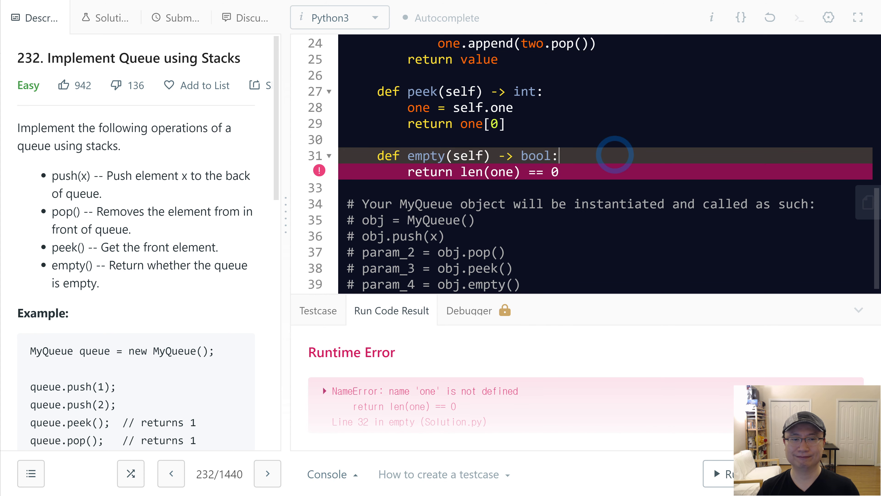
pyautogui.write('one = self.one')
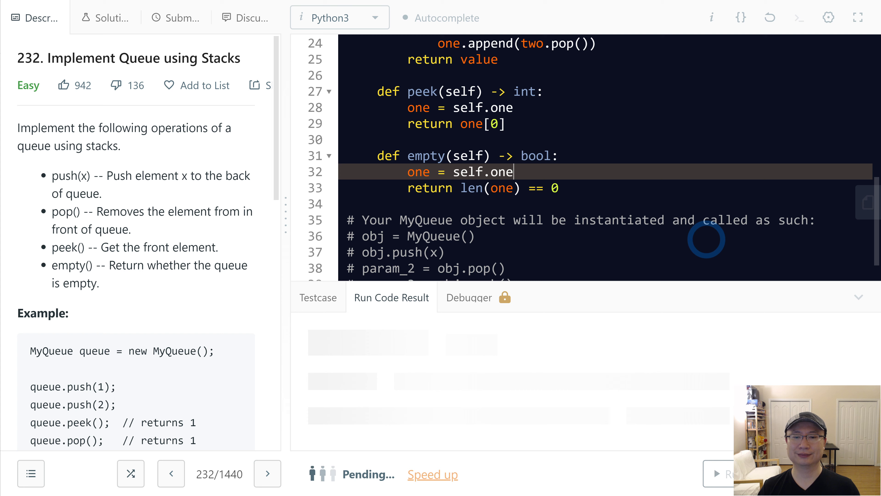
pyautogui.click(725, 473)
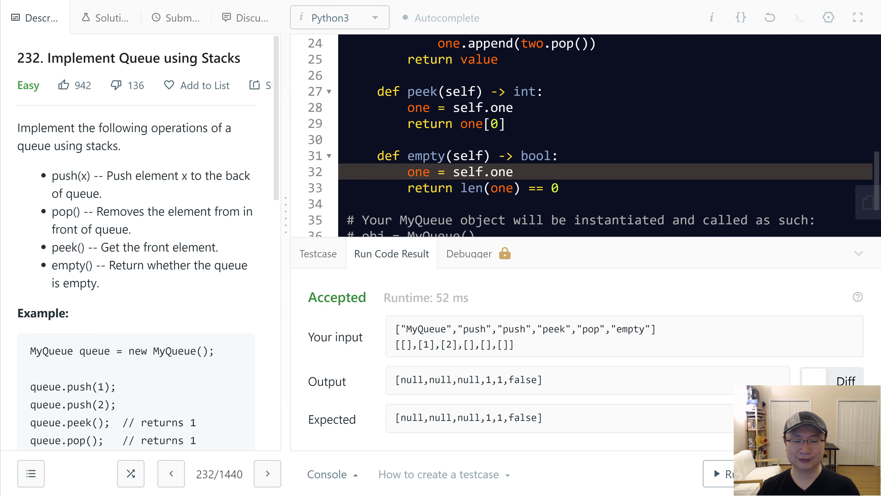
pyautogui.click(175, 17)
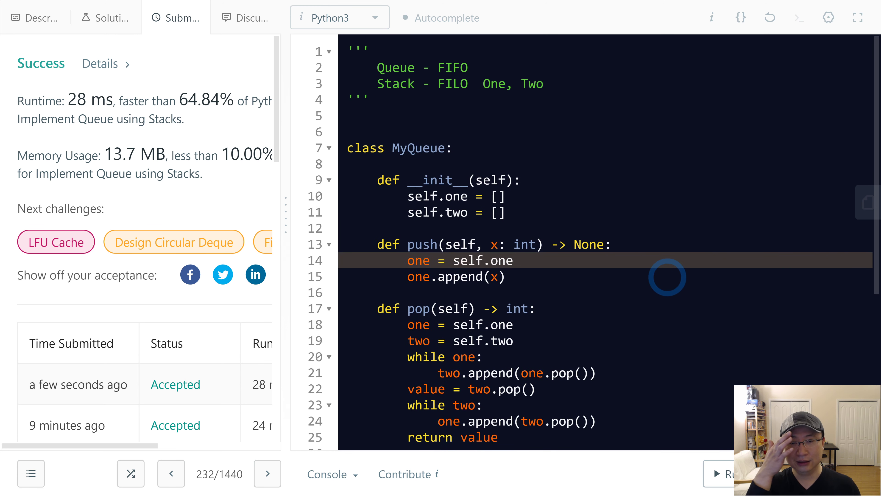
pyautogui.click(513, 260)
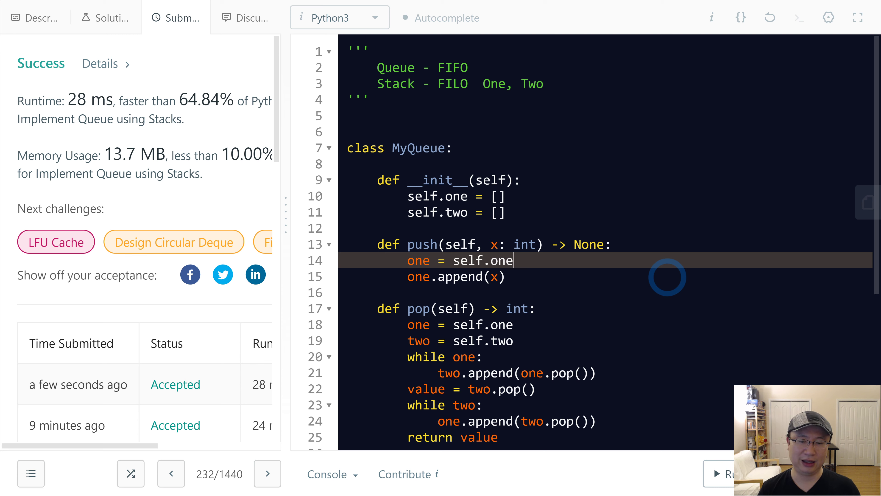
pyautogui.moveTo(680, 287)
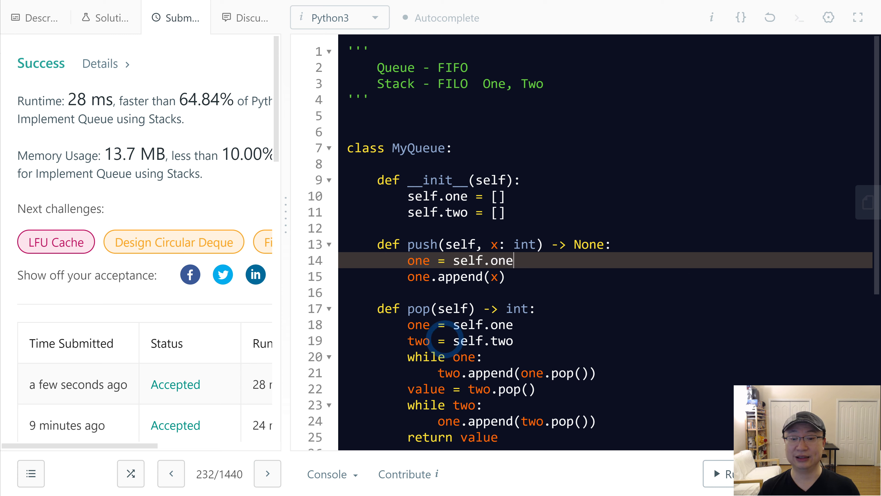
pyautogui.scroll(-3)
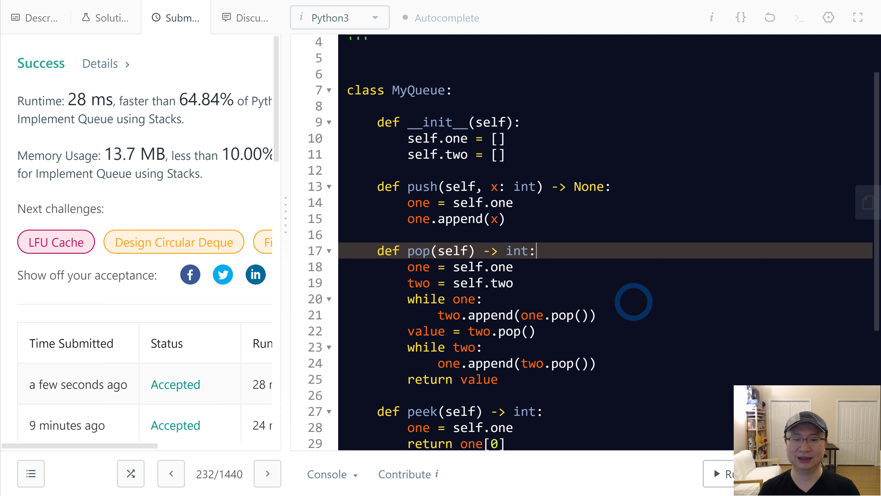
pyautogui.scroll(-3)
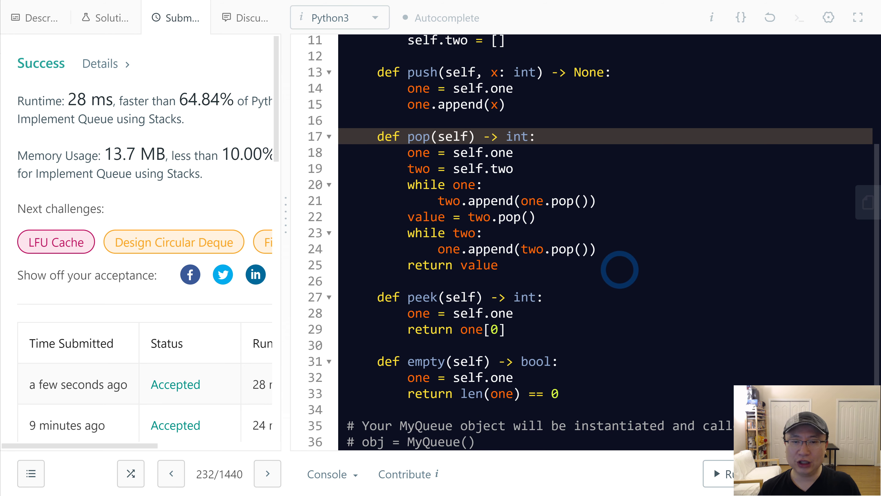
pyautogui.doubleClick(419, 136)
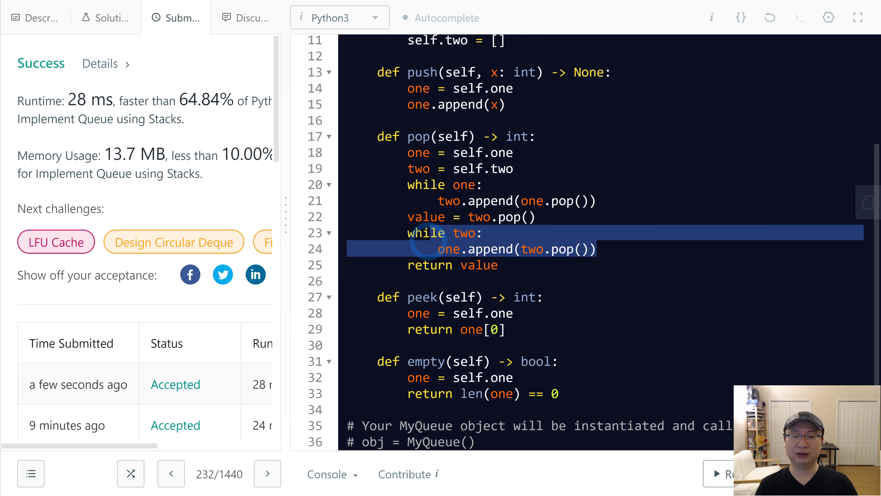
# - Remove the refill loop in pop and return two.pop() directly
pyautogui.press('Delete')
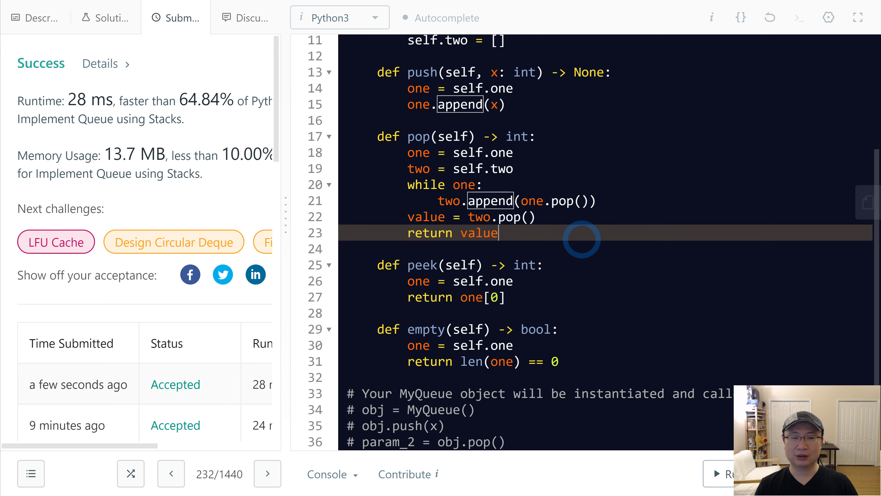
pyautogui.doubleClick(493, 216)
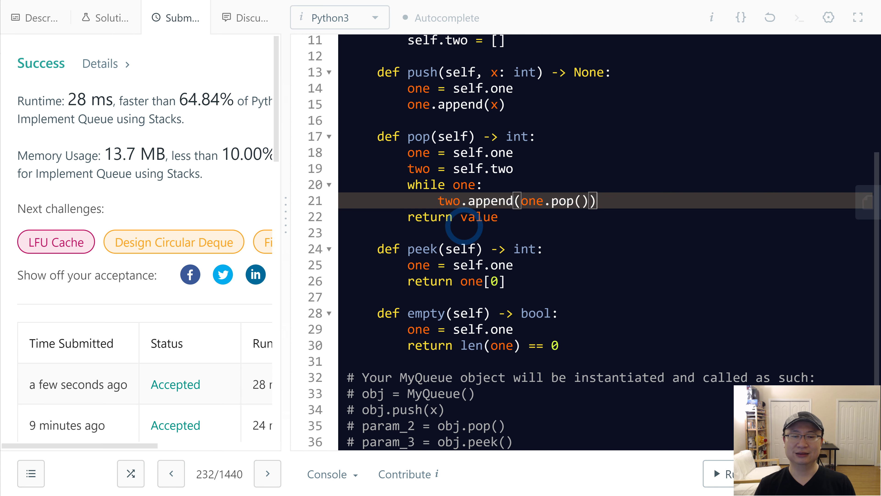
pyautogui.write('two.pop()')
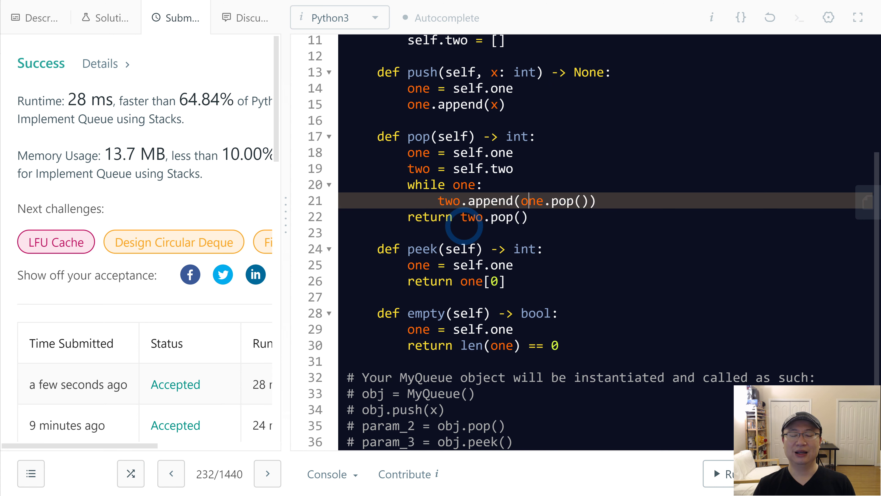
# - Wrap the while-one transfer loop in 'if len(two) == 0:'
pyautogui.write('if')
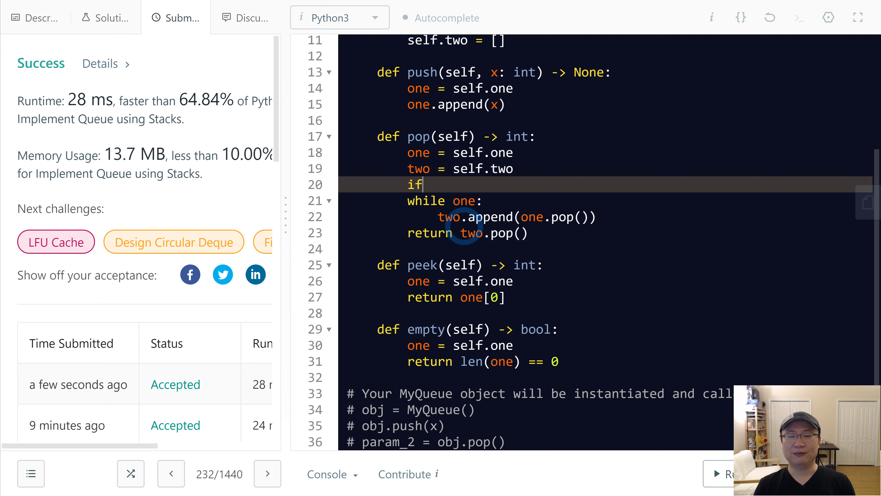
pyautogui.write('len')
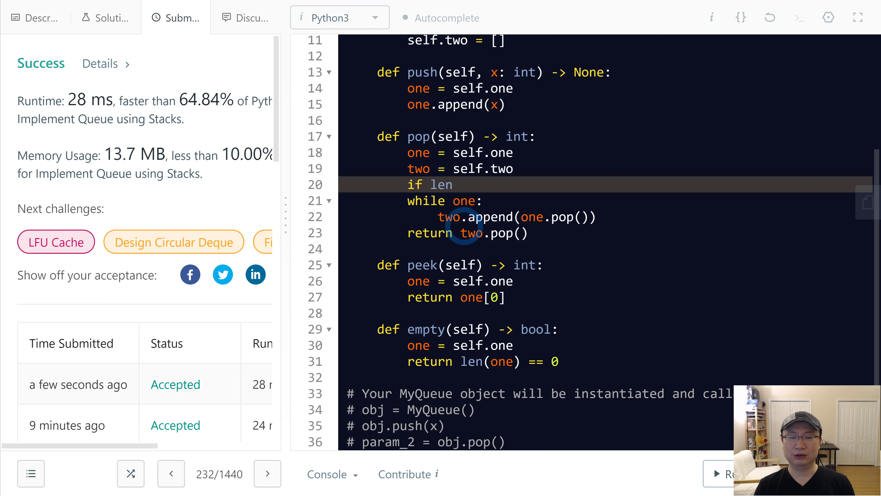
pyautogui.write('(two) == 0:')
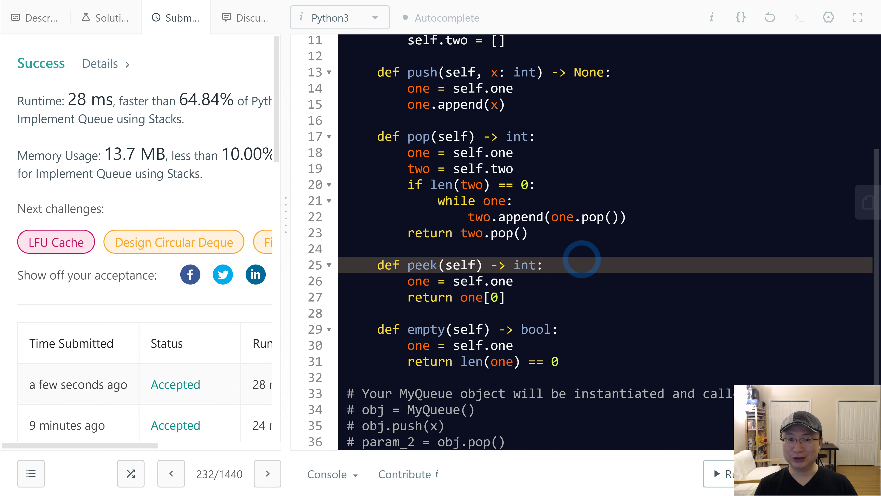
# - Make peek return one[0] if len(two) == 0, else two[-1]
pyautogui.scroll(-3)
pyautogui.write('i')
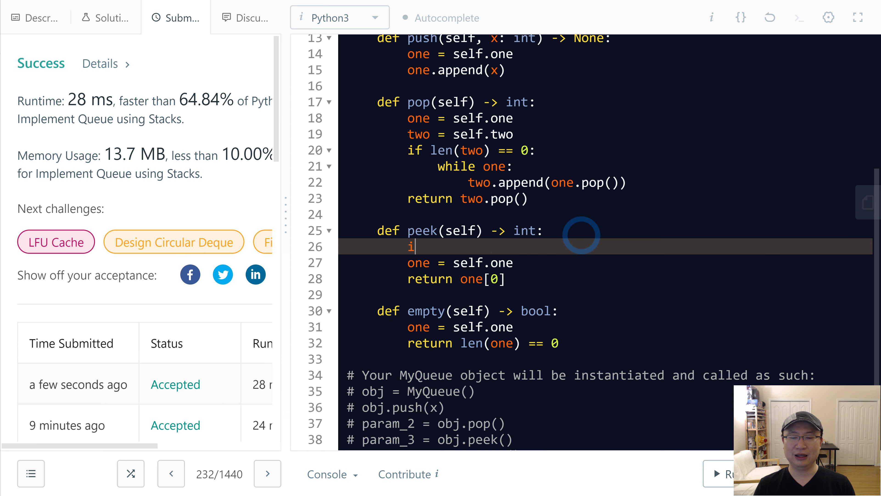
pyautogui.write('f len(two) == 0:')
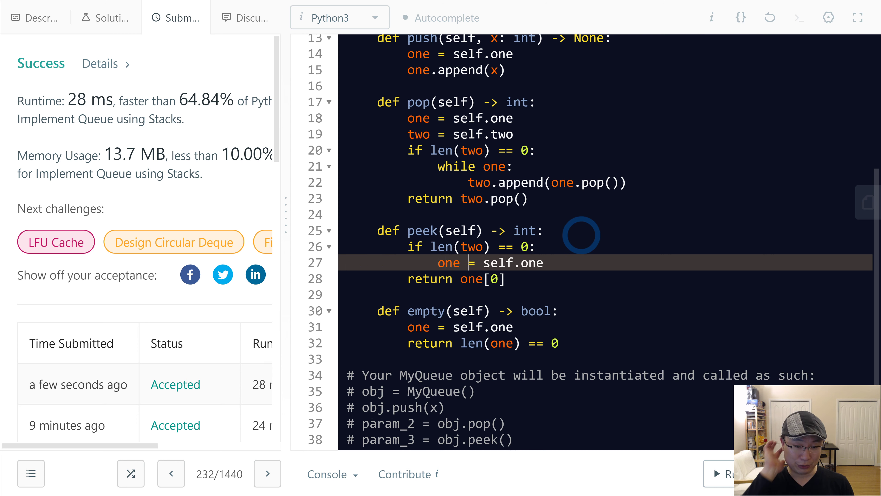
pyautogui.press('Backspace')
pyautogui.write('es')
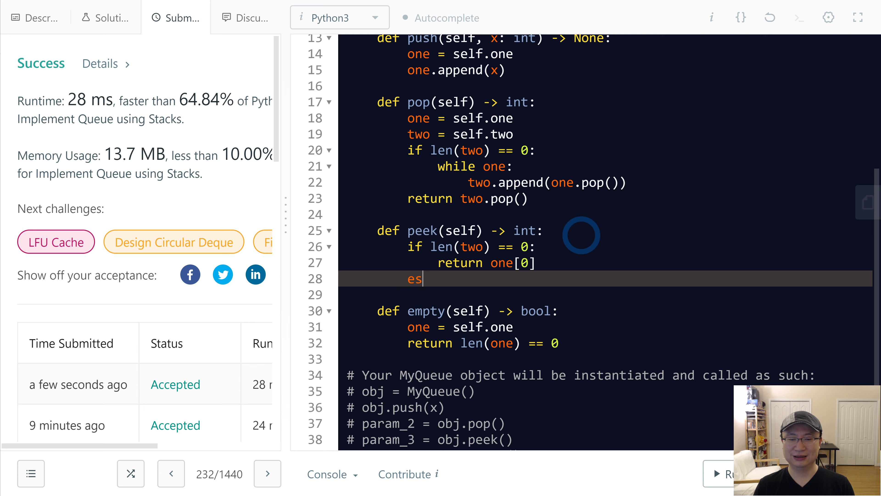
pyautogui.write('lse:')
pyautogui.write('return')
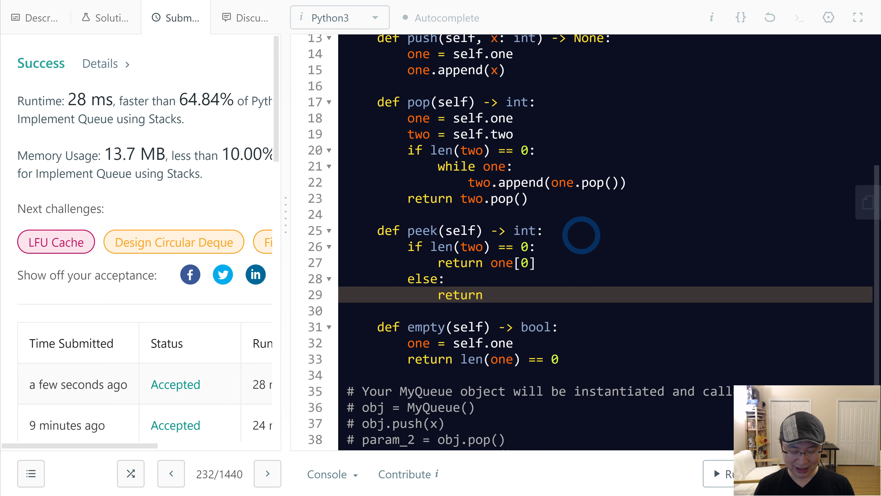
pyautogui.write('two[-1')
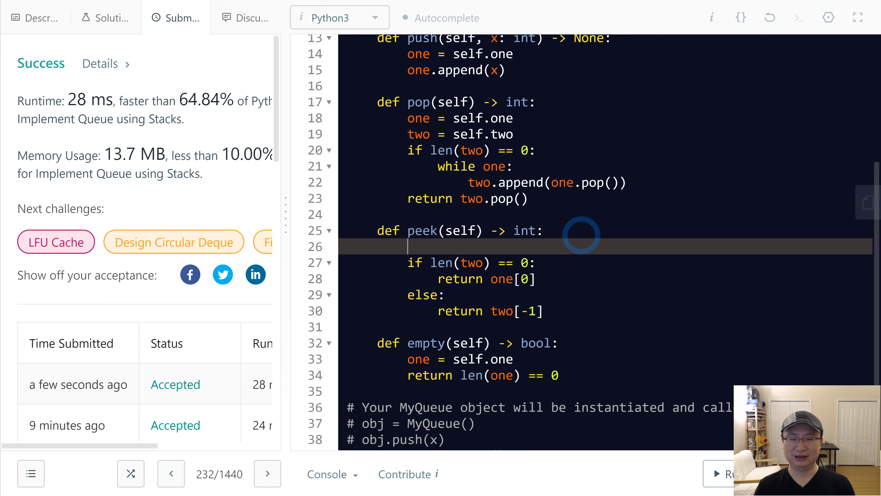
# - Make empty alias both stacks and check len(two) == 0 as well, then run the code
pyautogui.write('one = self.one')
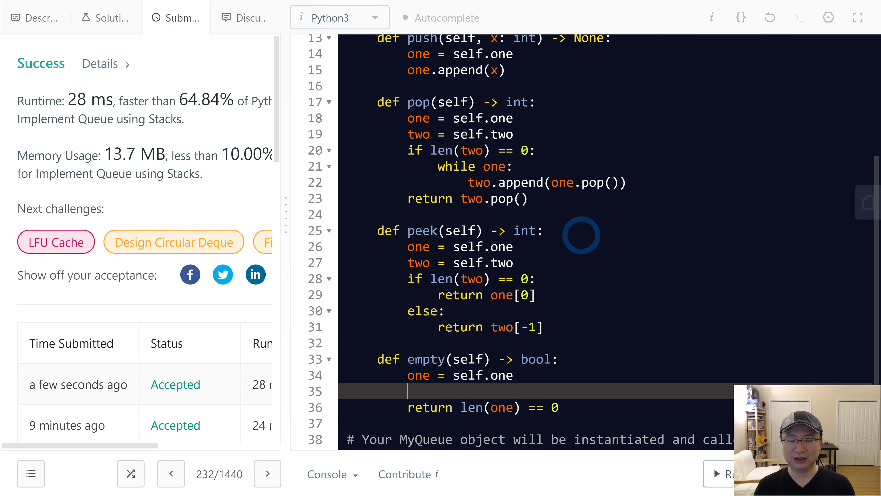
pyautogui.write('two = self.t')
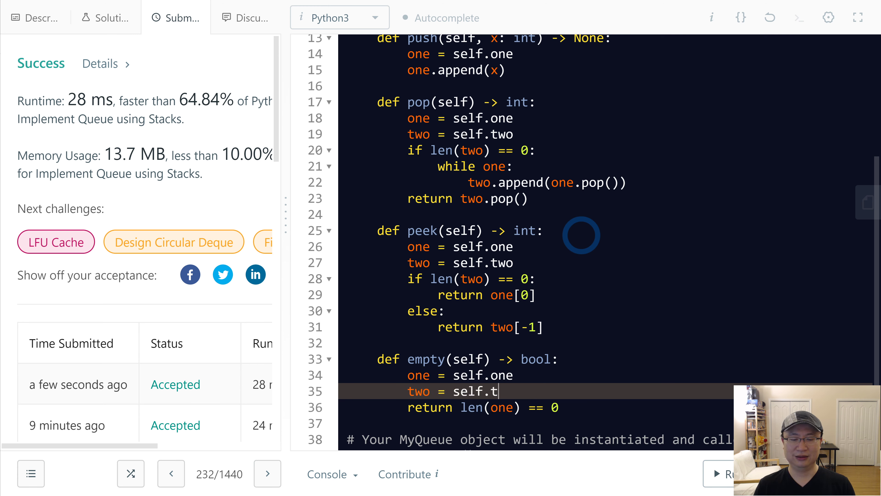
pyautogui.write('wo')
pyautogui.click(536, 407)
pyautogui.write(' and l')
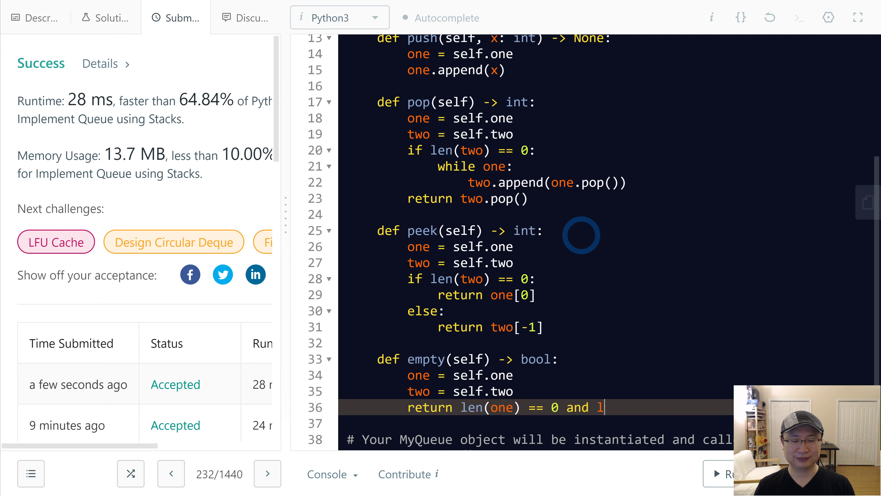
pyautogui.write('en(two)')
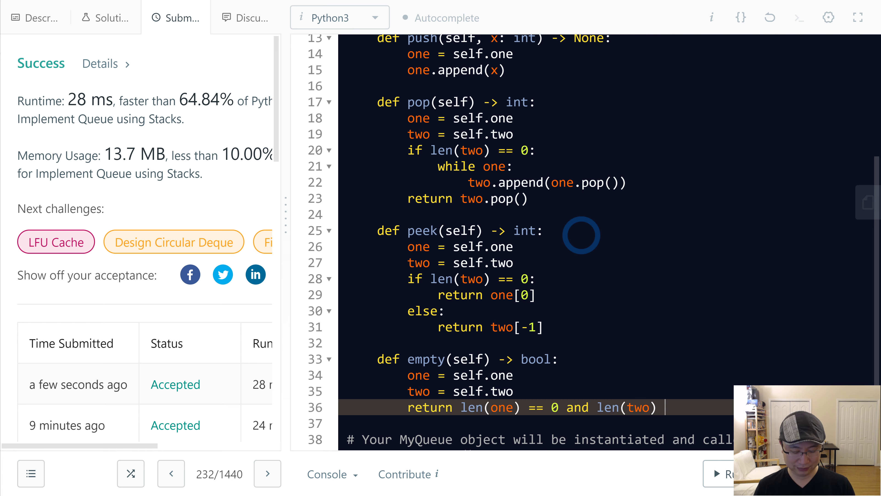
pyautogui.write('== 0')
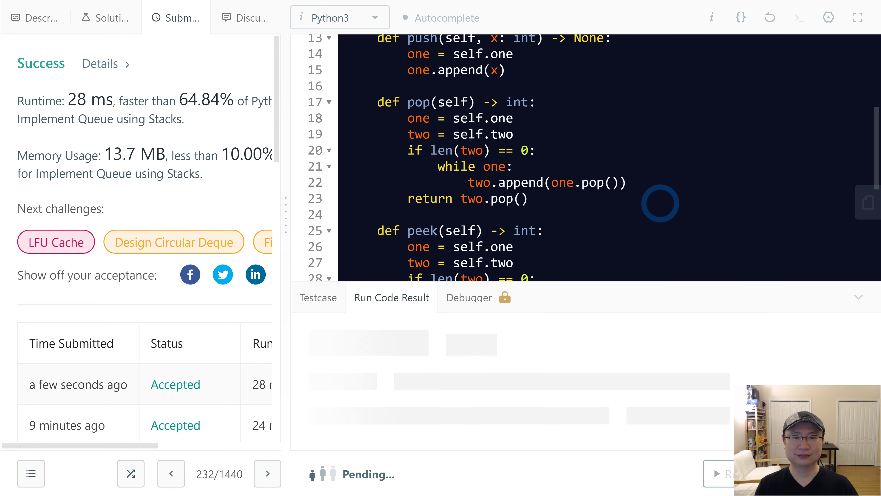
# - Submit the revised MyQueue, get Accepted at 28 ms, and select the reworked pop method
pyautogui.click(725, 474)
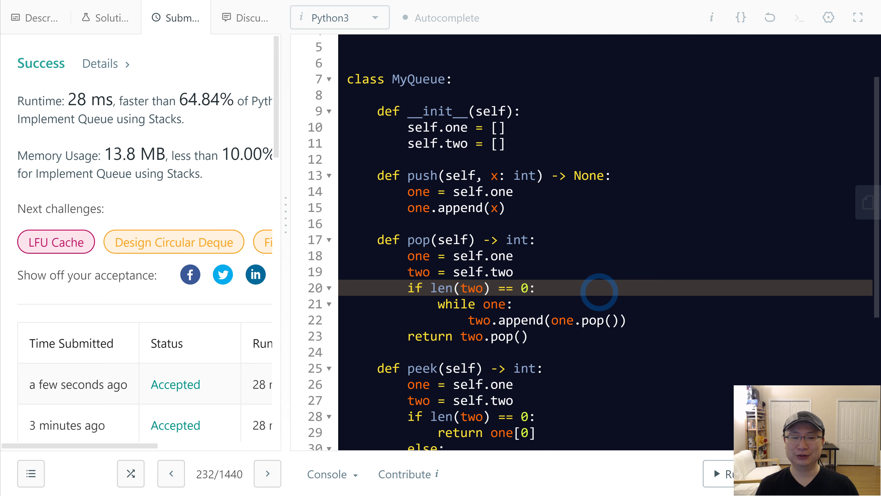
pyautogui.moveTo(377, 239); pyautogui.dragTo(527, 336)
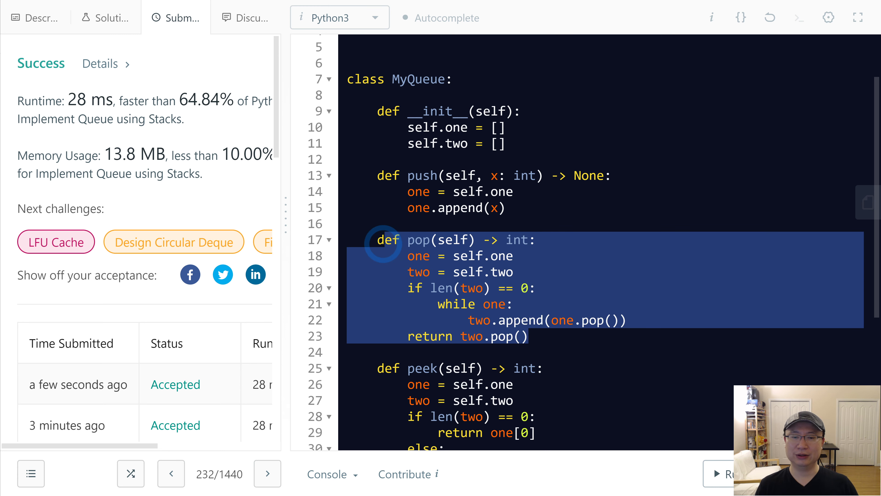